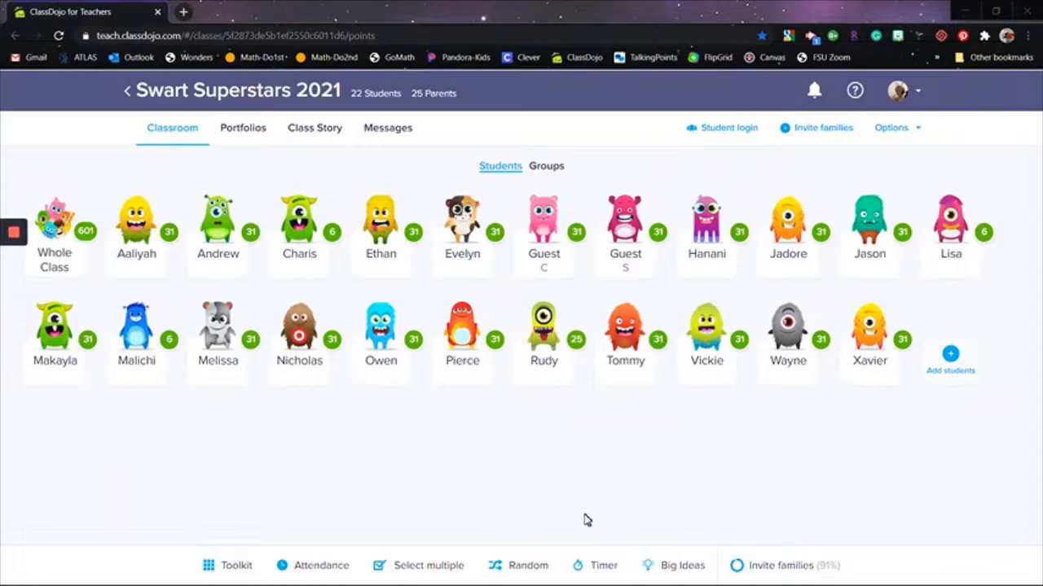
mouse_move(581, 414)
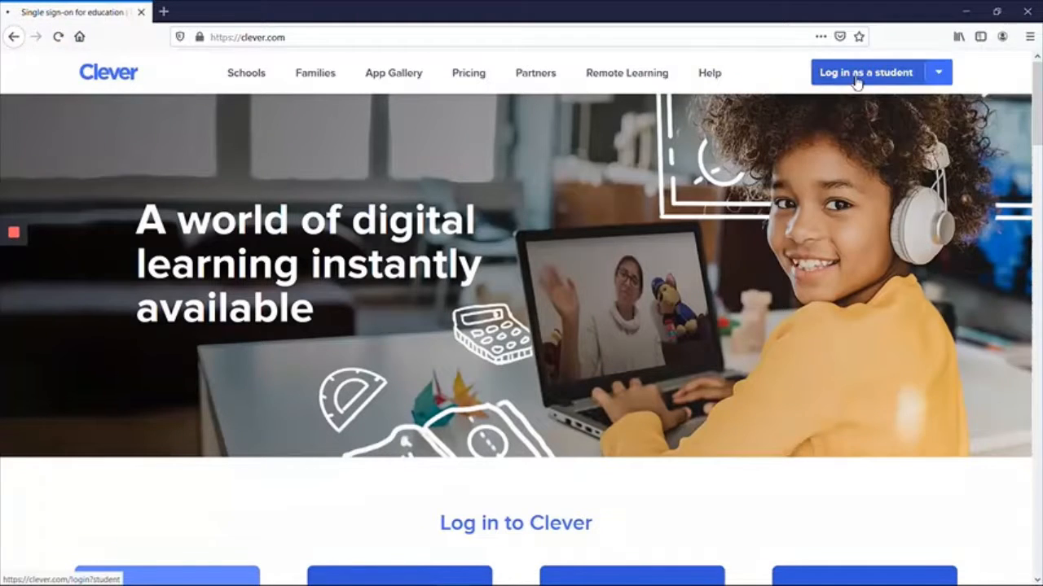
Log in to Clever as a student with the district Active Directory username and password.
left_click(865, 72)
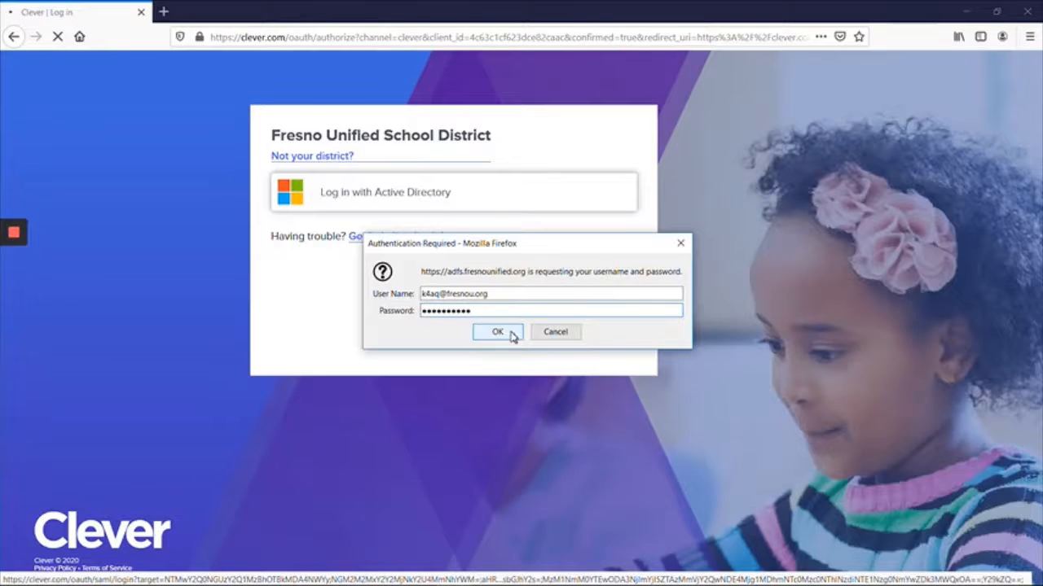
left_click(498, 332)
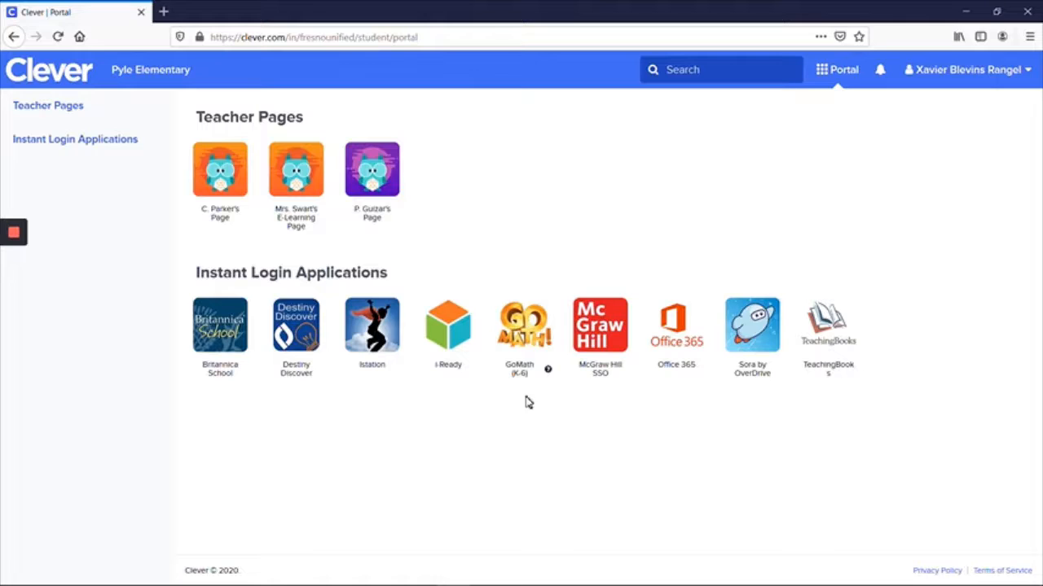
mouse_move(835, 252)
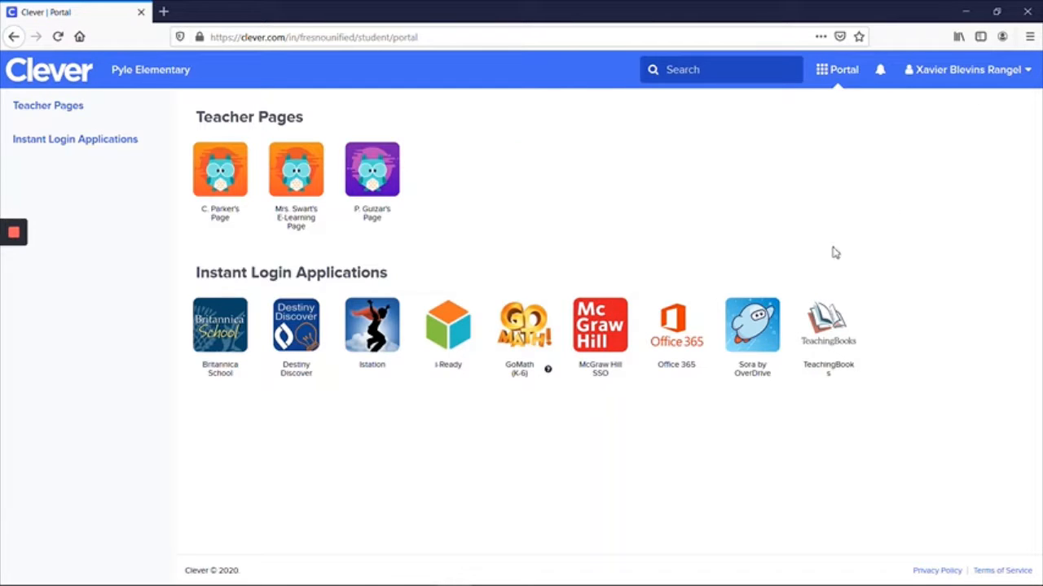
mouse_move(773, 264)
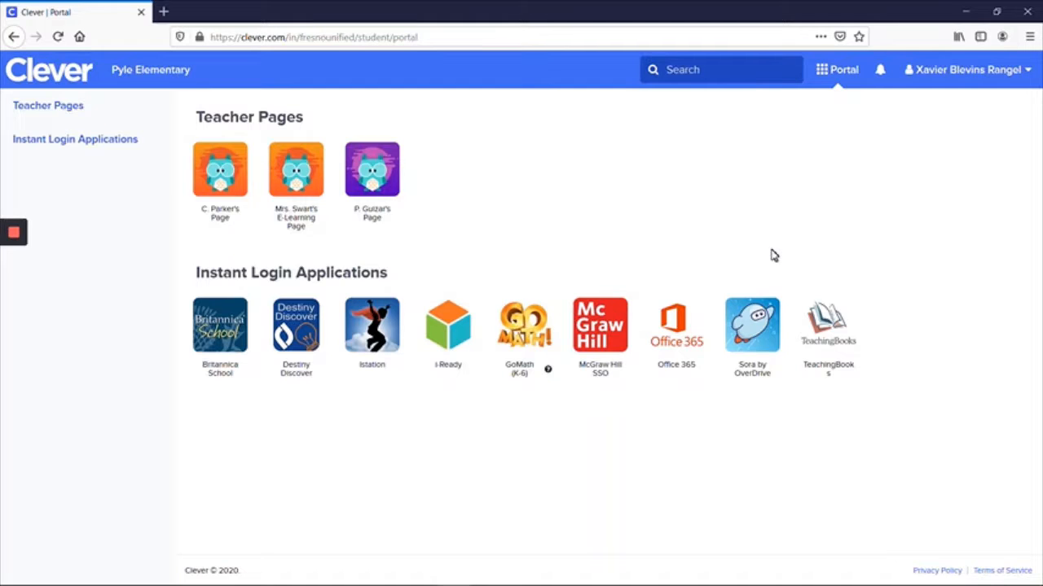
mouse_move(681, 200)
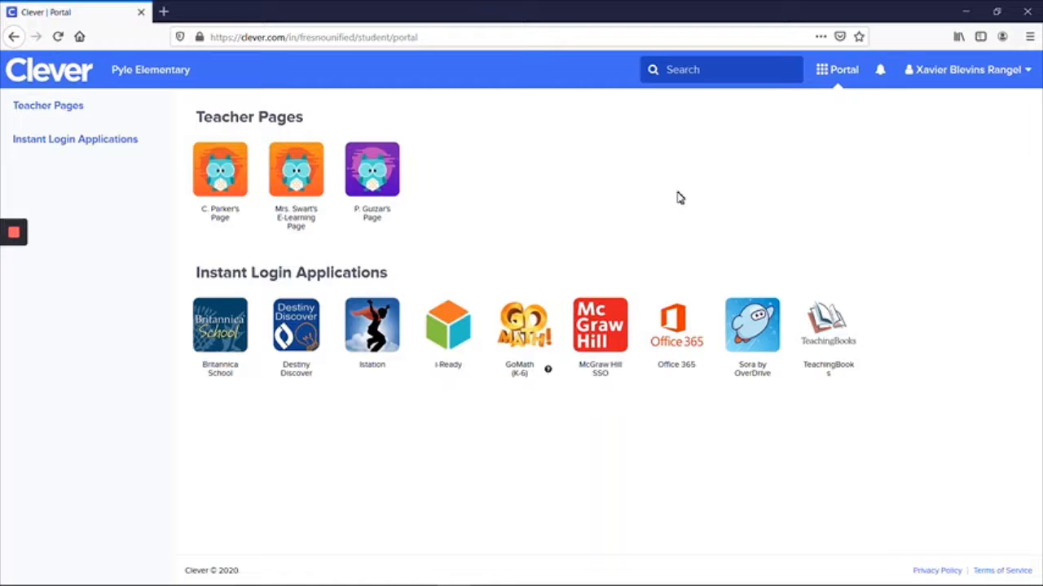
mouse_move(603, 227)
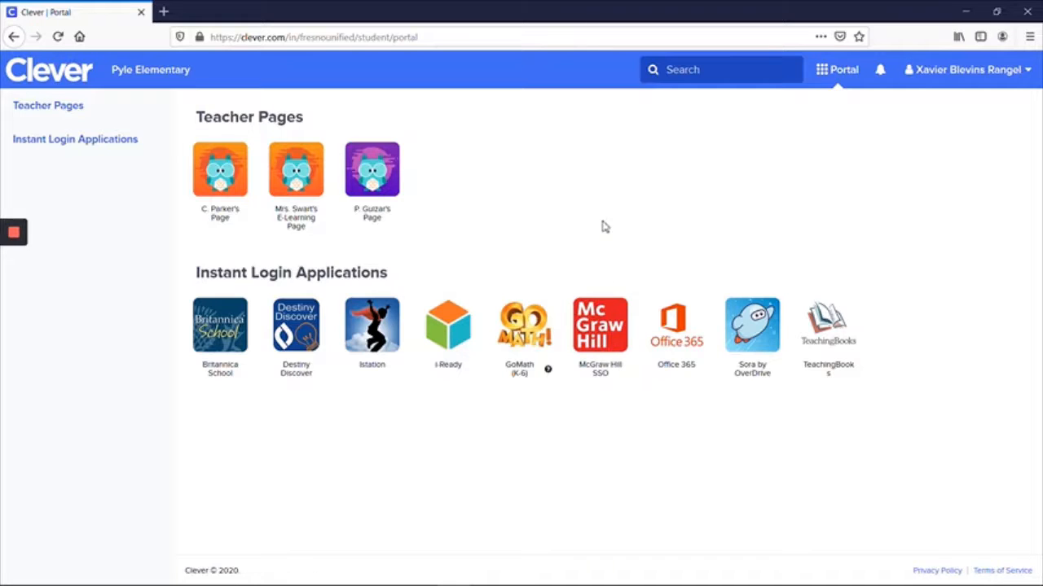
mouse_move(561, 184)
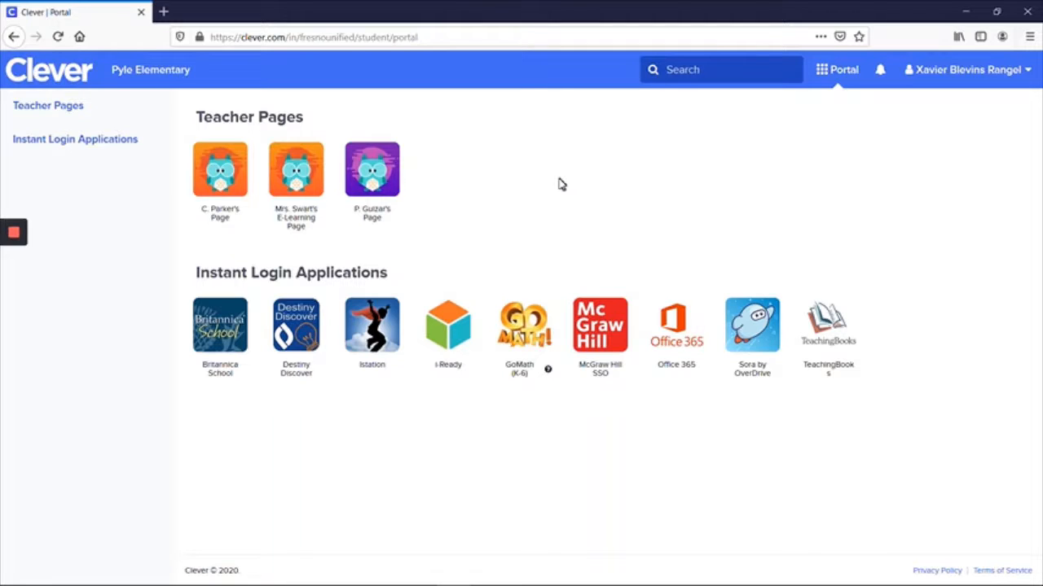
mouse_move(552, 142)
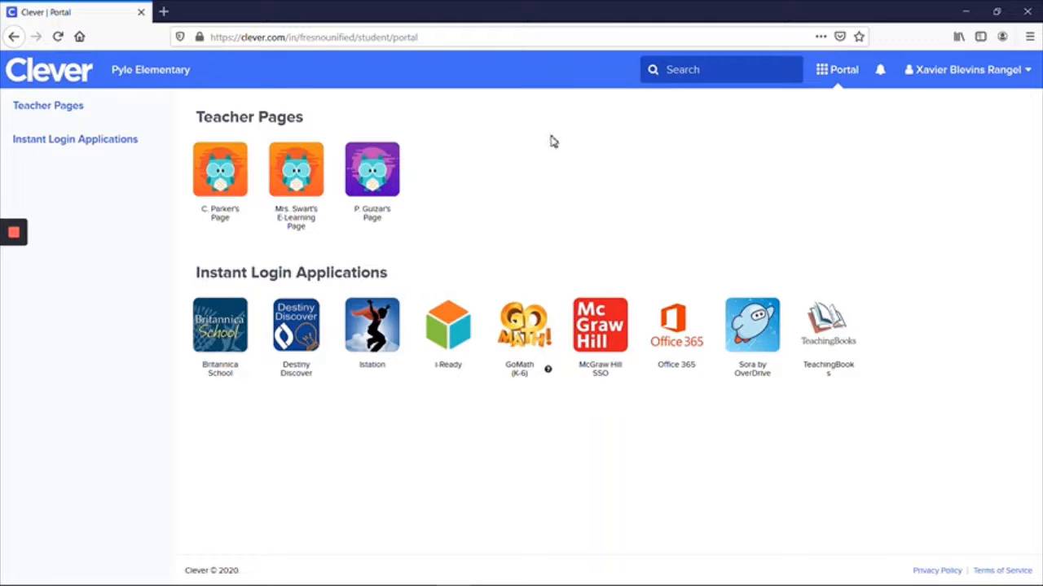
mouse_move(295, 188)
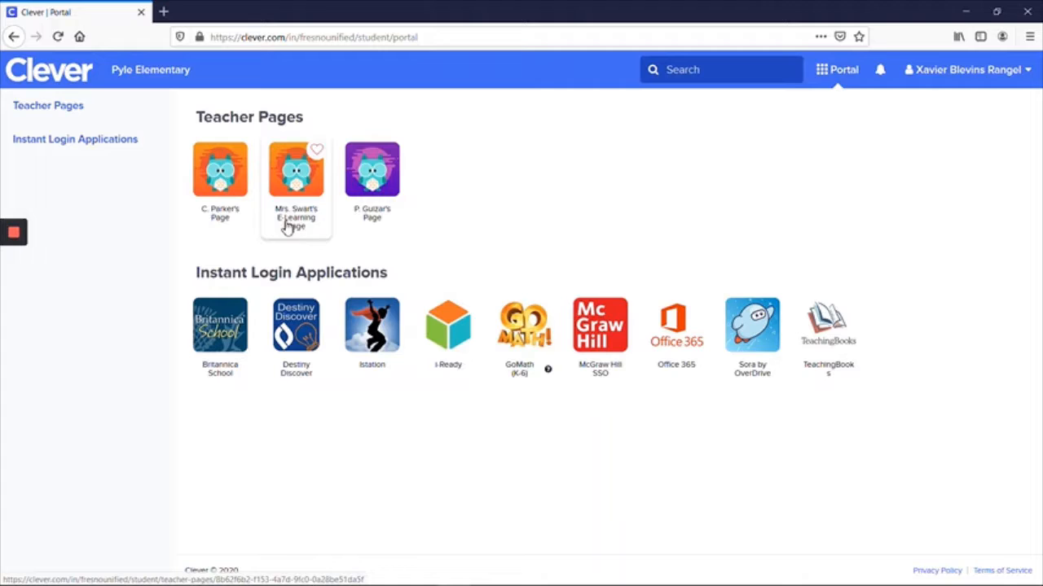
Open the teacher's E-Learning Page and scroll through its ELA, math, science, art, PE and free-choice apps.
left_click(296, 170)
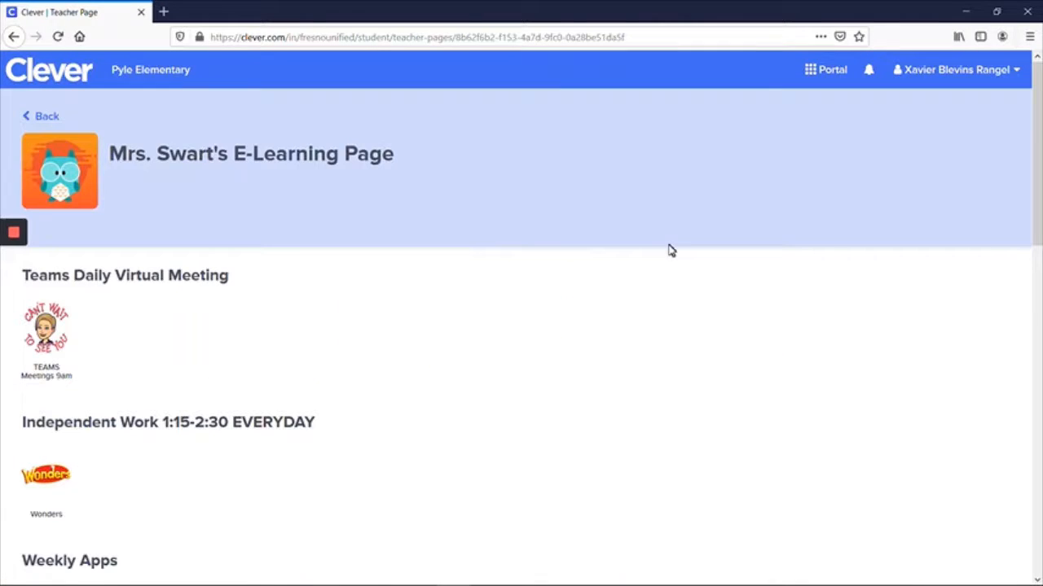
mouse_move(630, 281)
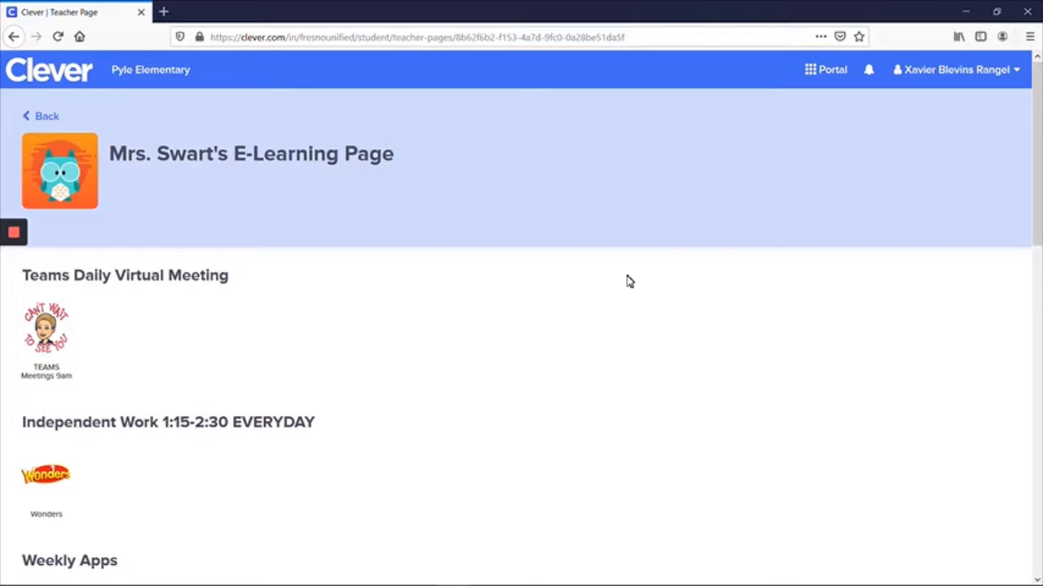
mouse_move(456, 318)
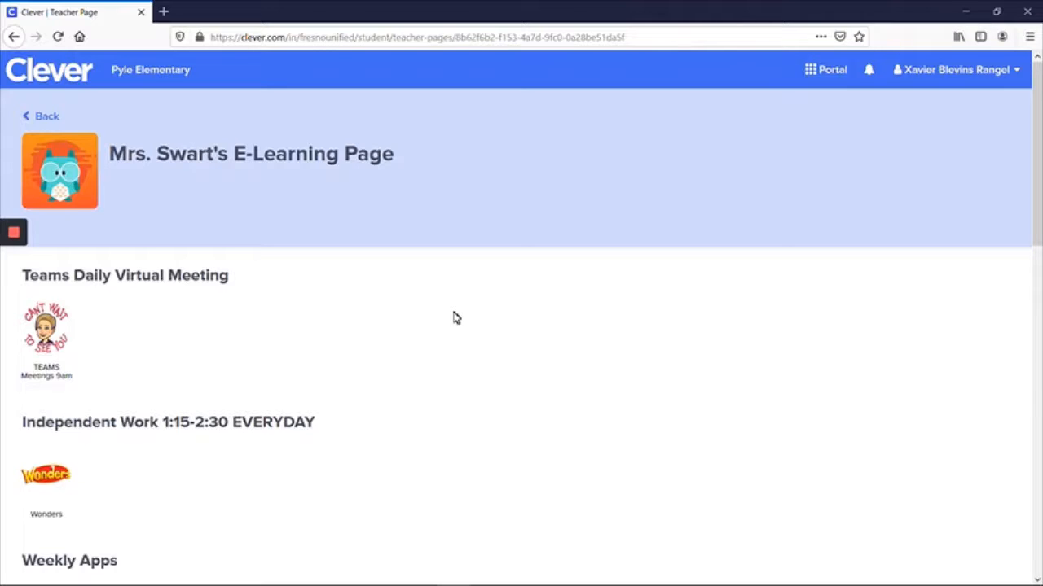
scroll("down", 3)
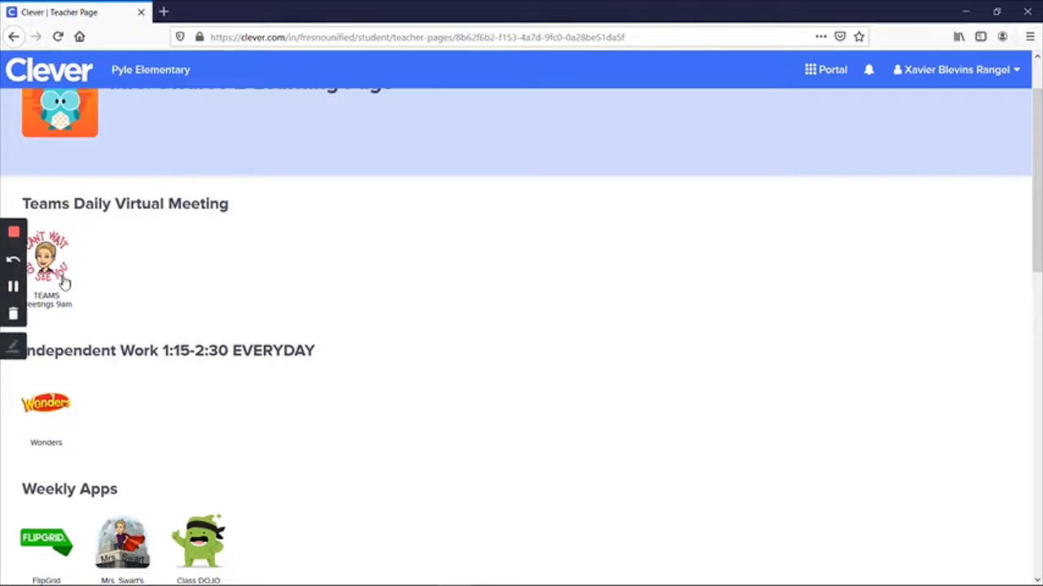
scroll("down", 3)
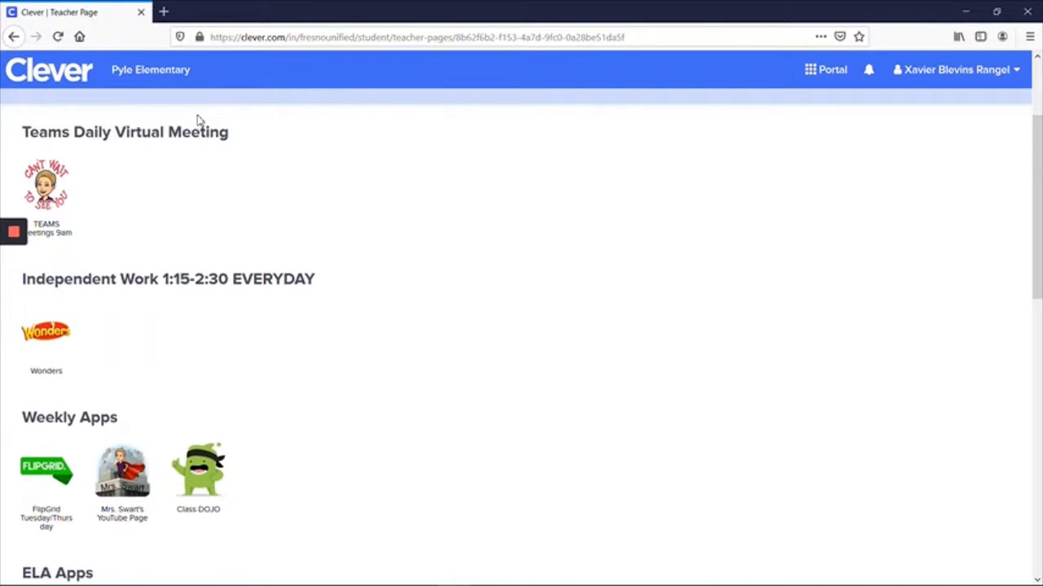
mouse_move(53, 200)
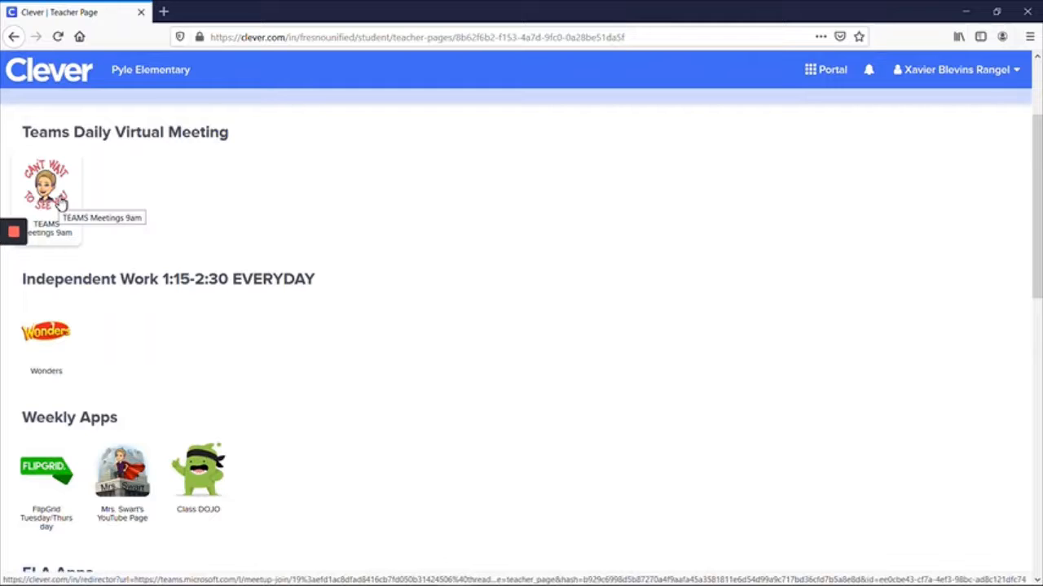
scroll("down", 3)
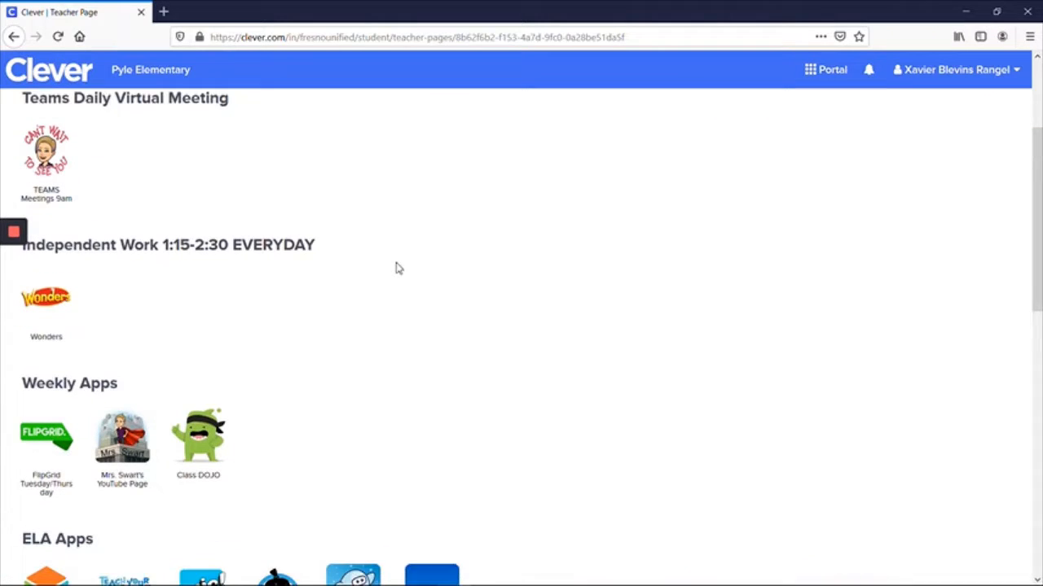
scroll("down", 3)
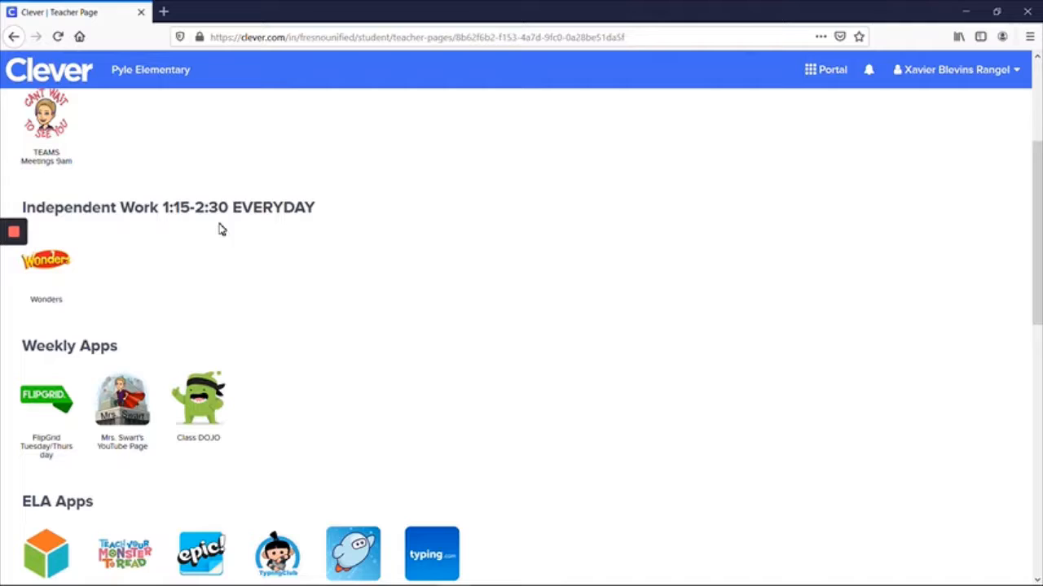
mouse_move(210, 226)
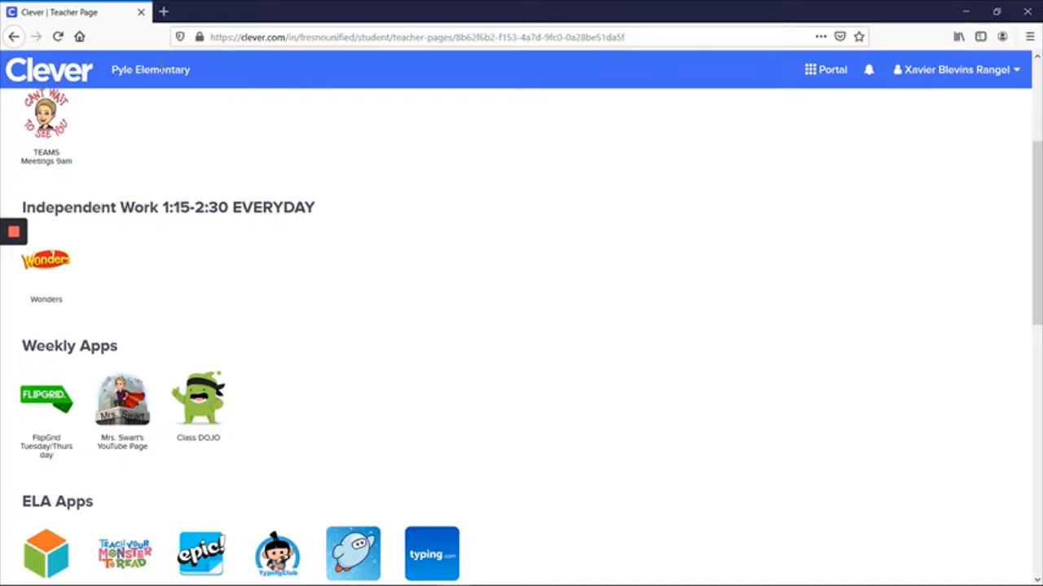
mouse_move(191, 238)
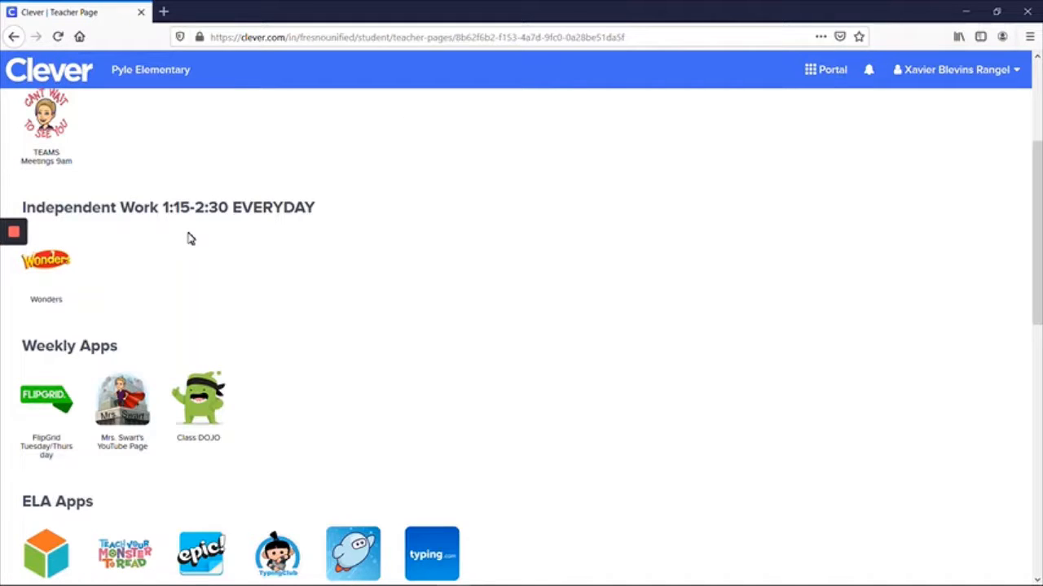
mouse_move(113, 289)
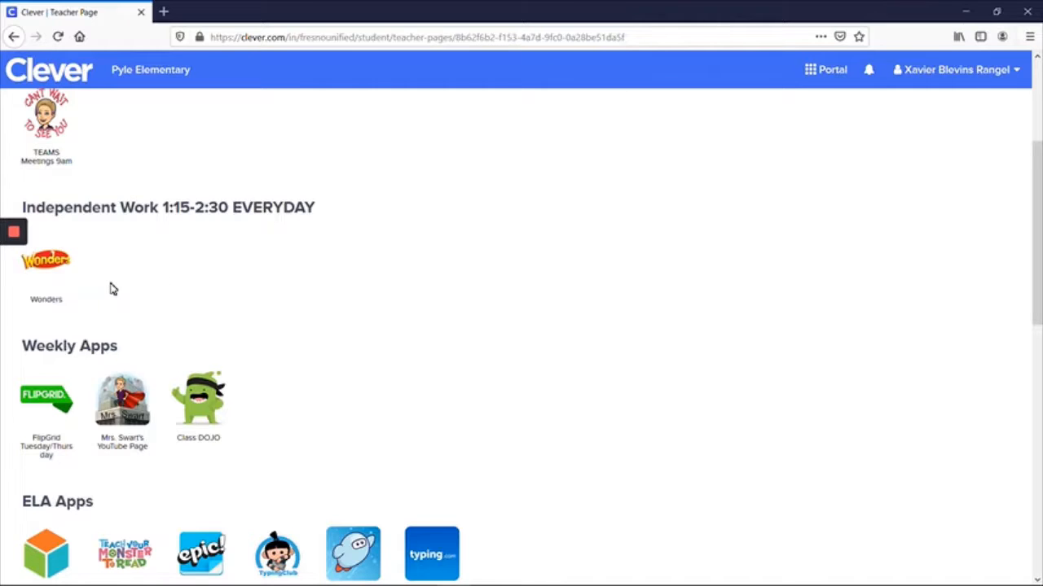
mouse_move(155, 228)
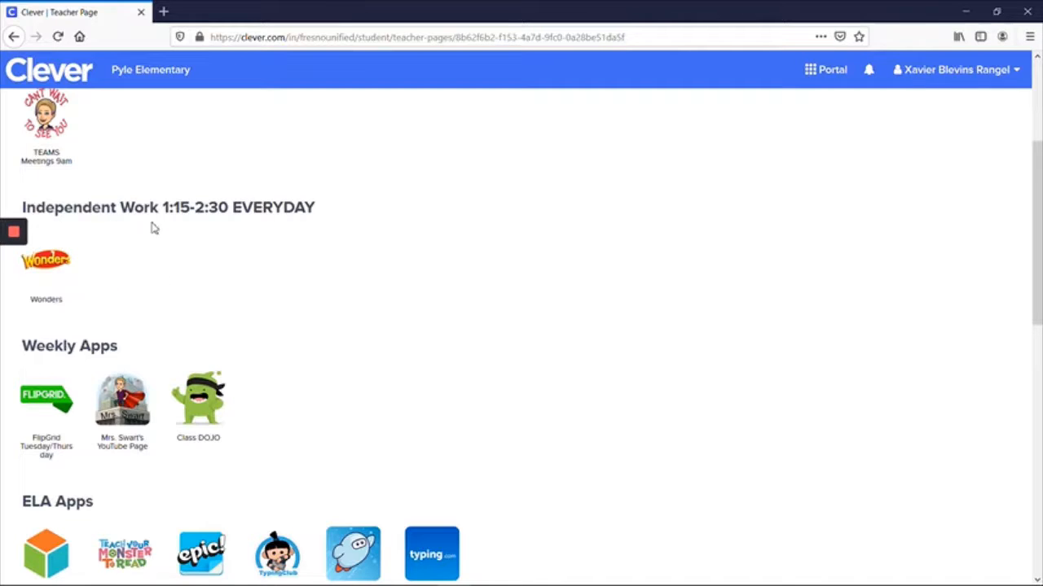
scroll("down", 3)
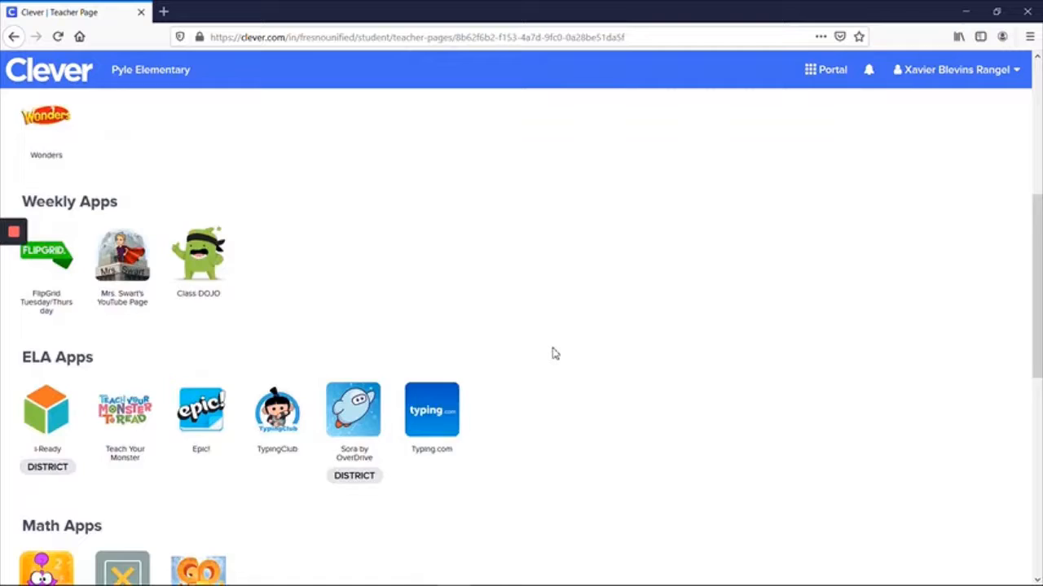
scroll("down", 3)
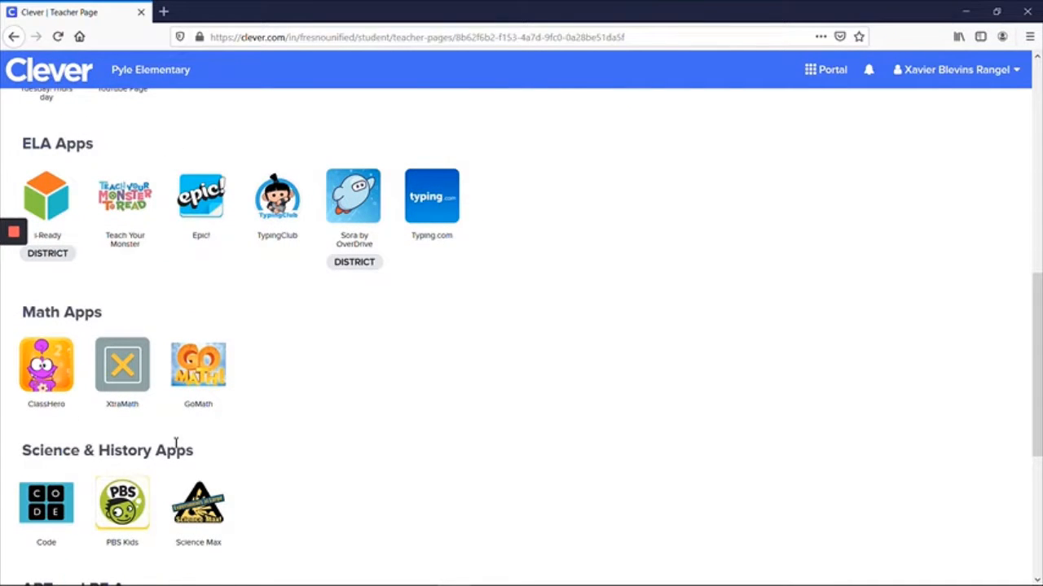
scroll("down", 3)
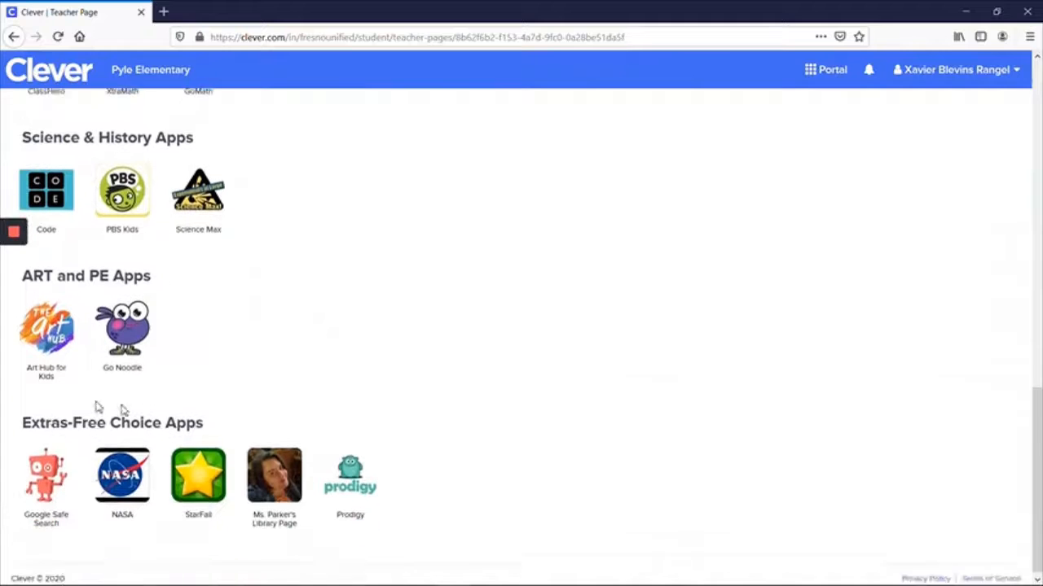
scroll("down", 3)
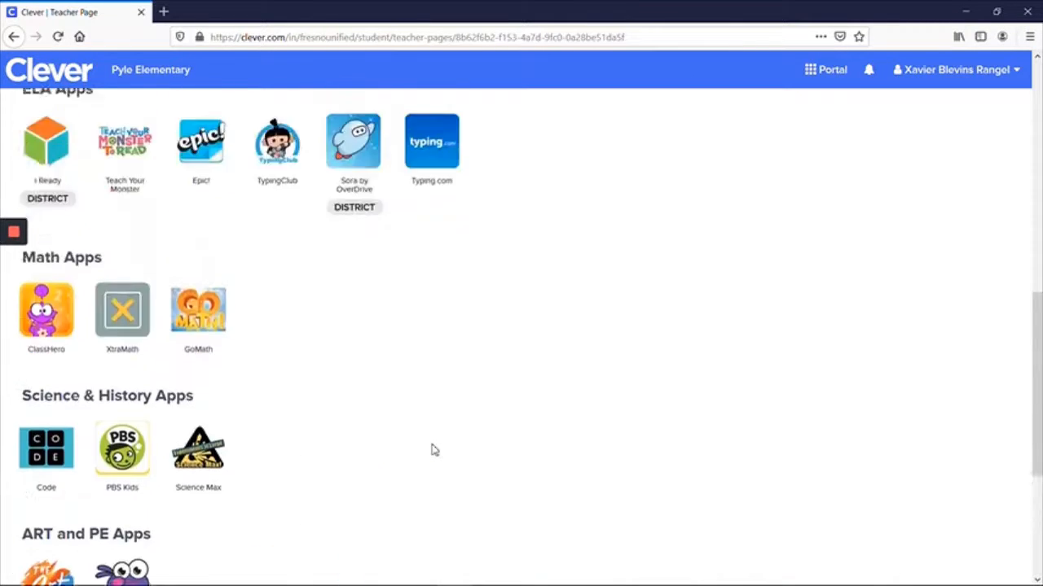
scroll("up", 3)
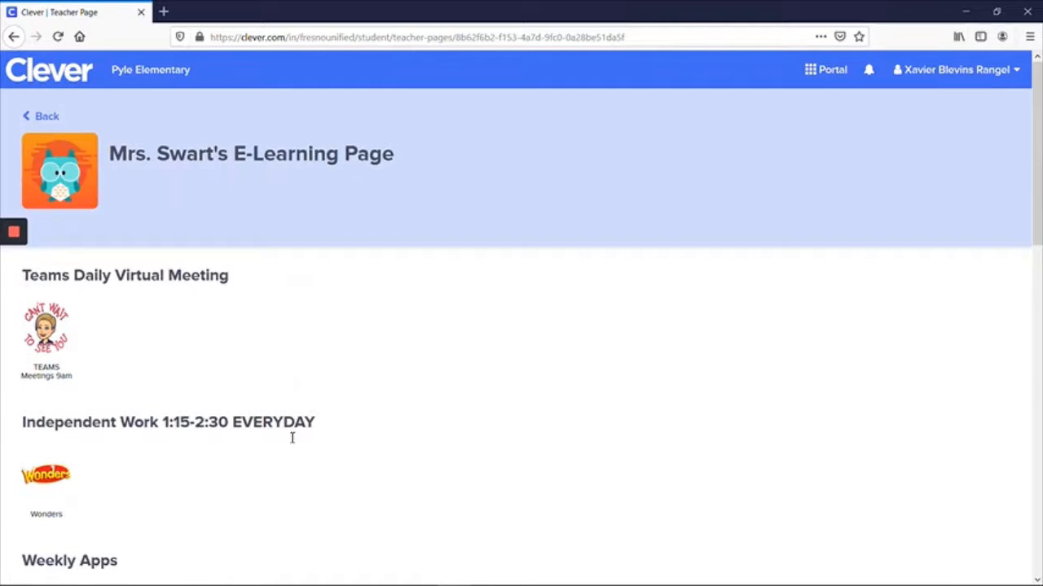
mouse_move(636, 428)
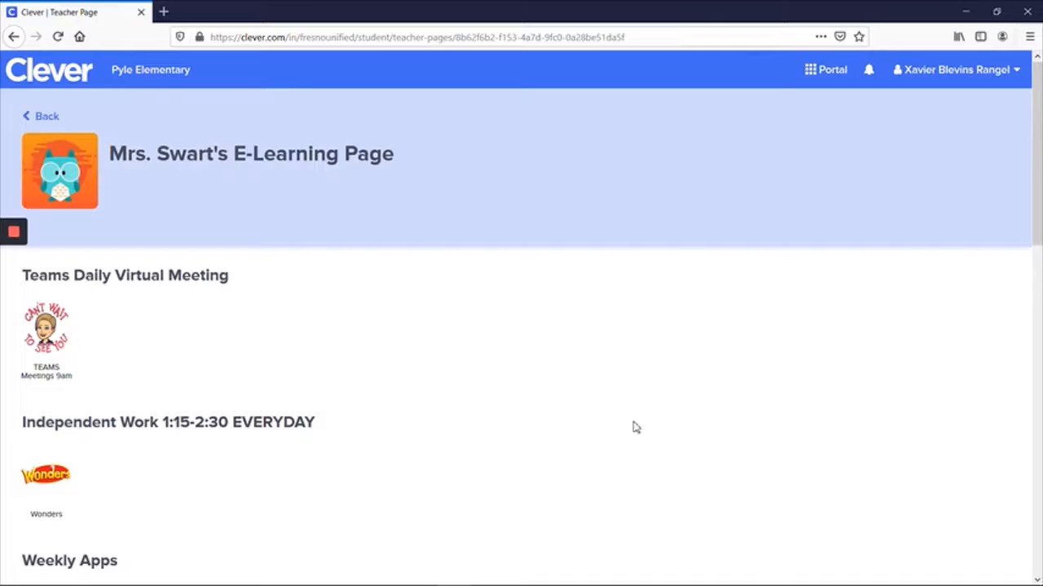
mouse_move(605, 425)
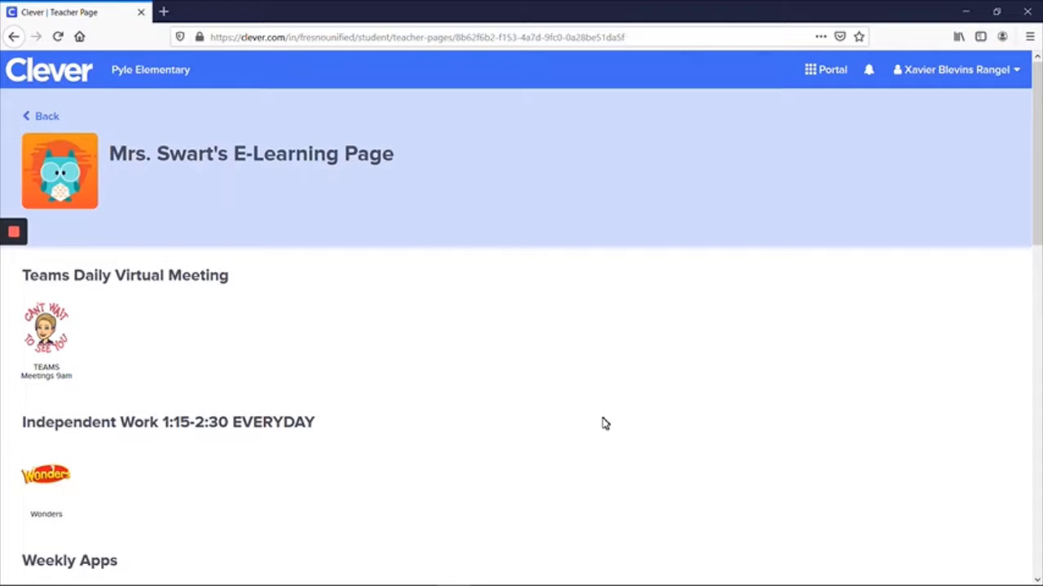
mouse_move(169, 438)
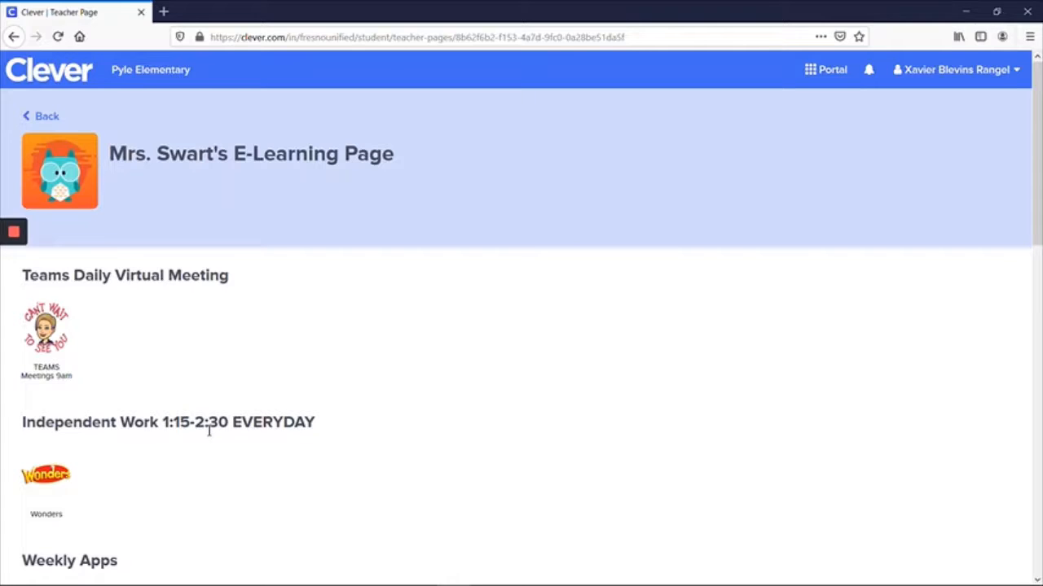
Launch Wonders from the Independent Work section of the teacher page.
scroll("down", 3)
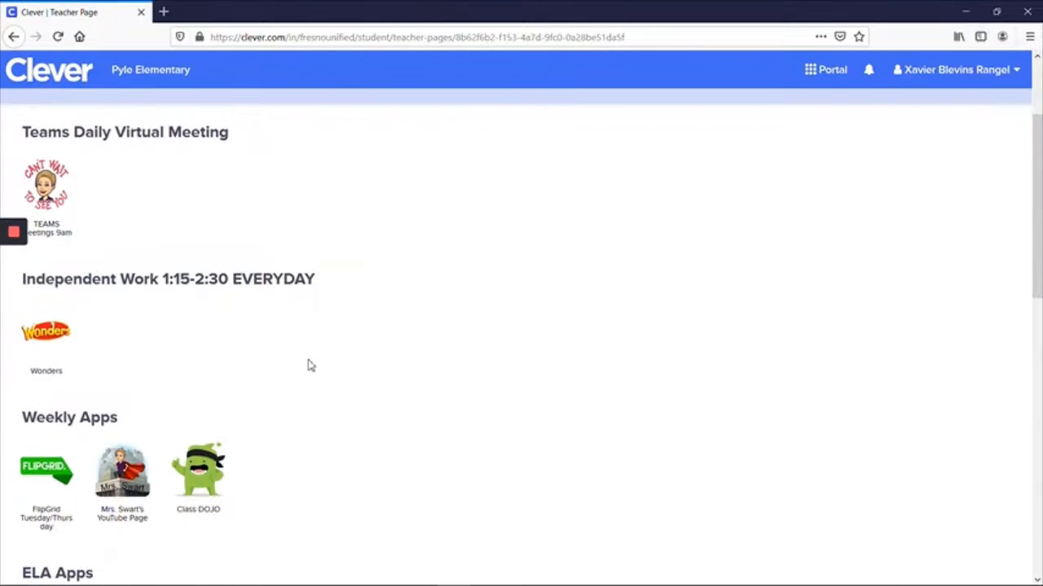
mouse_move(61, 367)
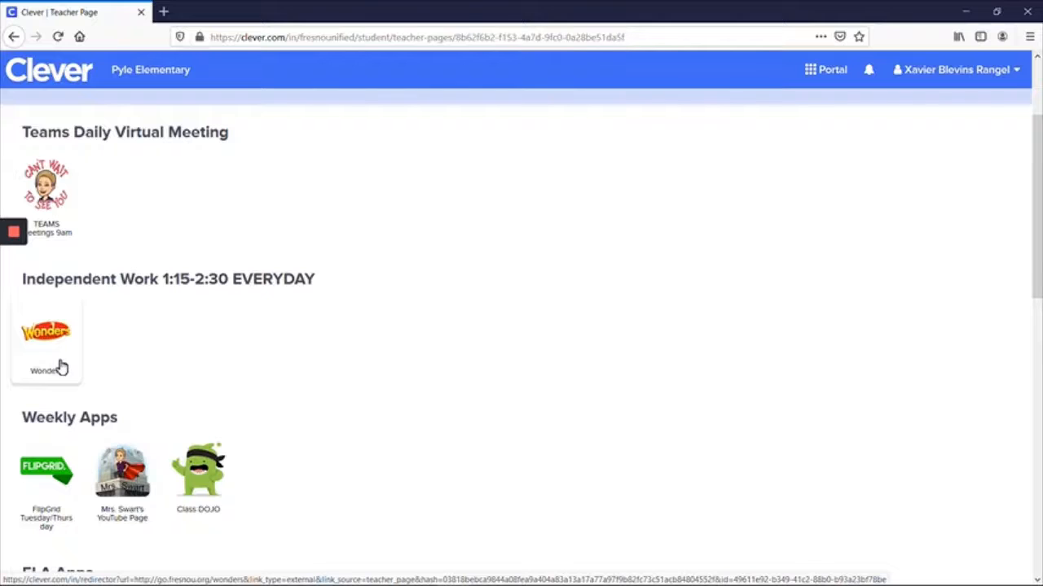
left_click(47, 331)
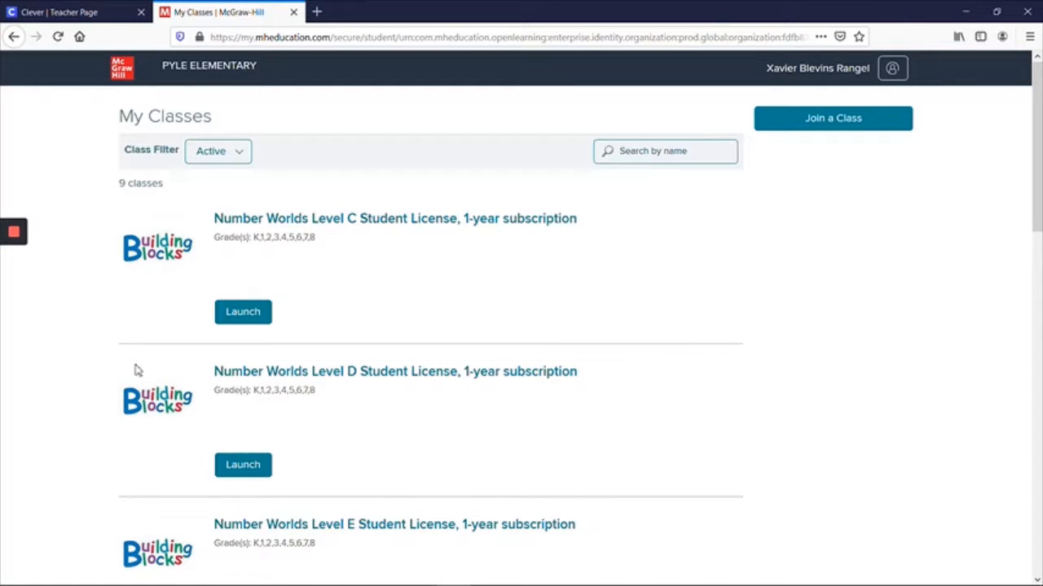
mouse_move(774, 429)
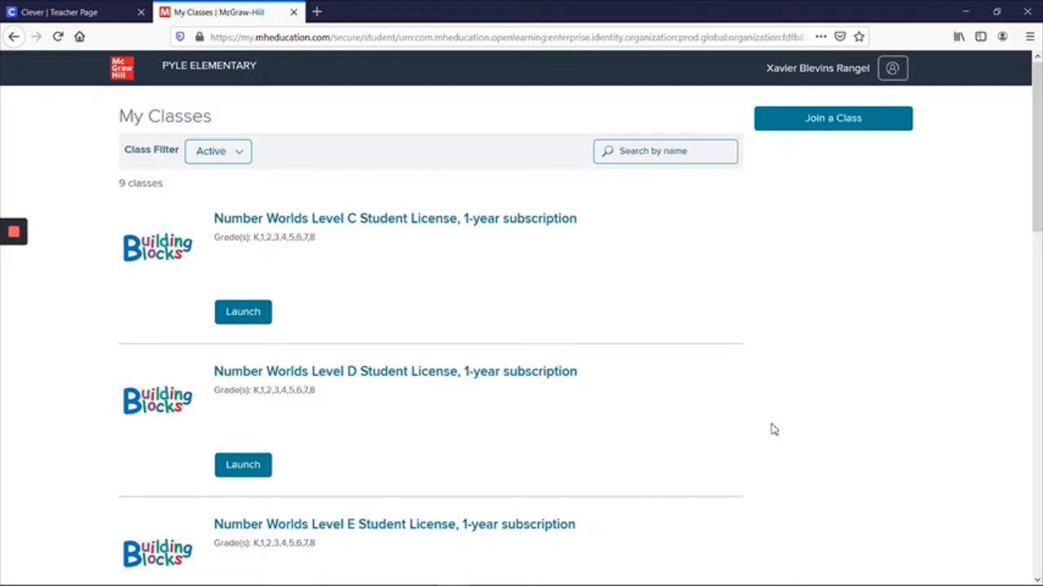
Scroll the My Classes list and launch Wonders Grade 6.
scroll("down", 3)
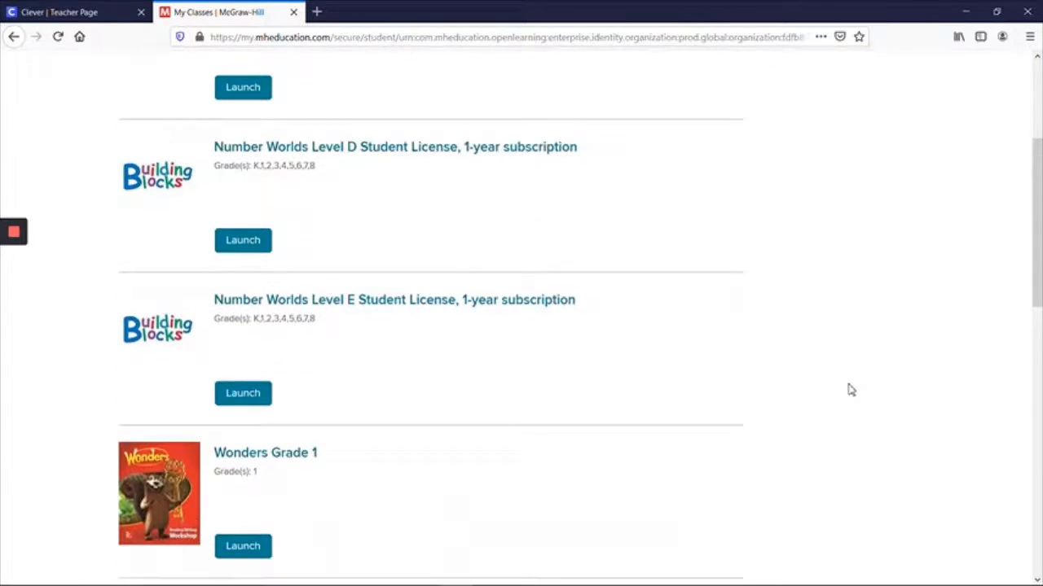
scroll("down", 3)
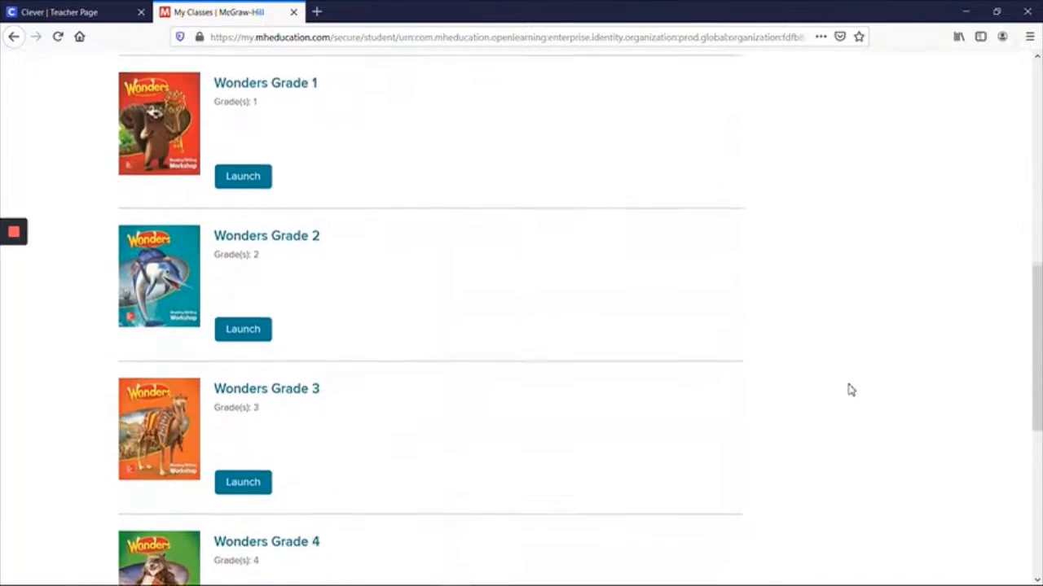
scroll("down", 3)
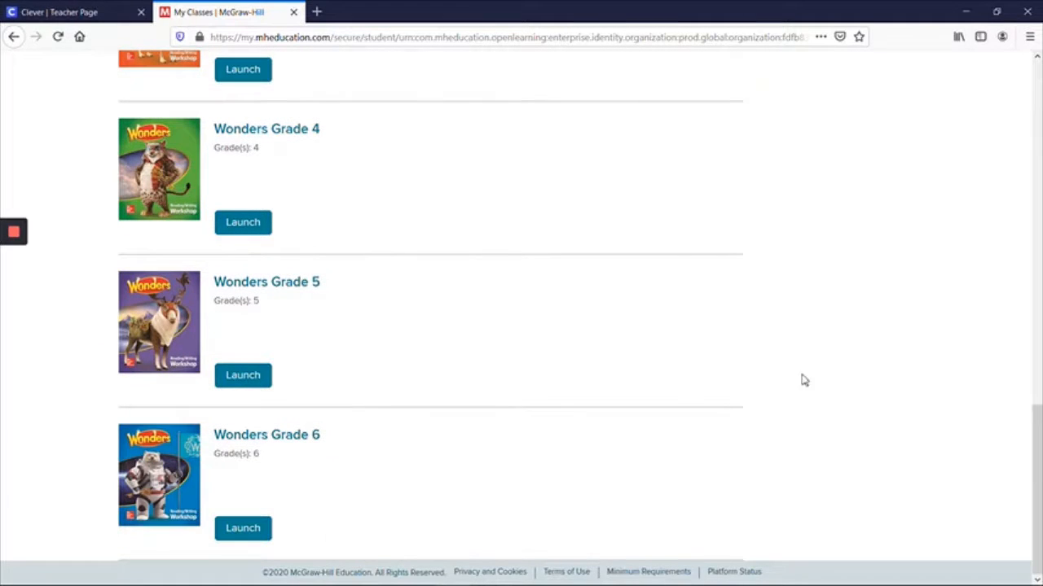
mouse_move(422, 479)
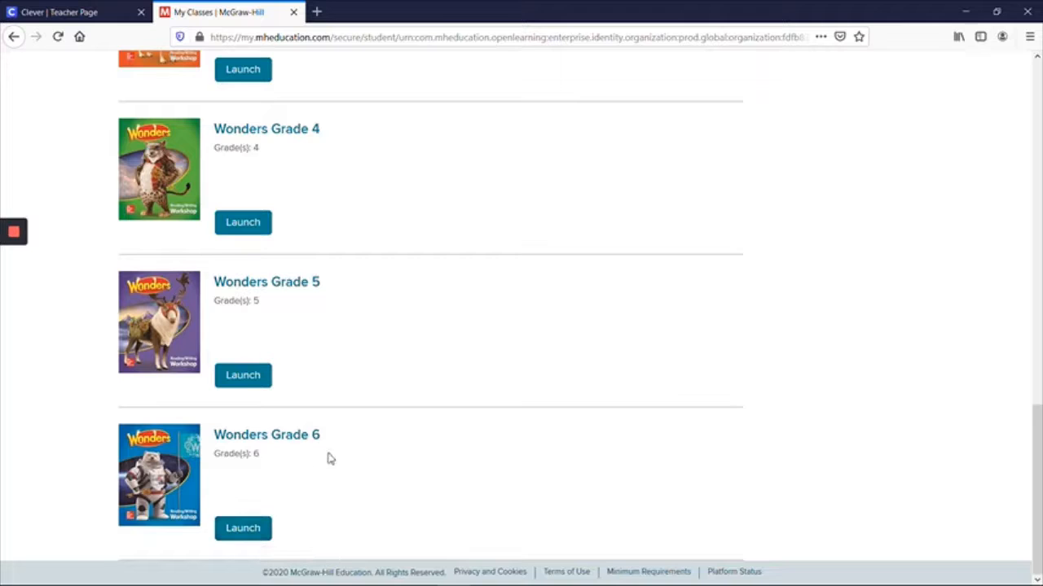
left_click(242, 528)
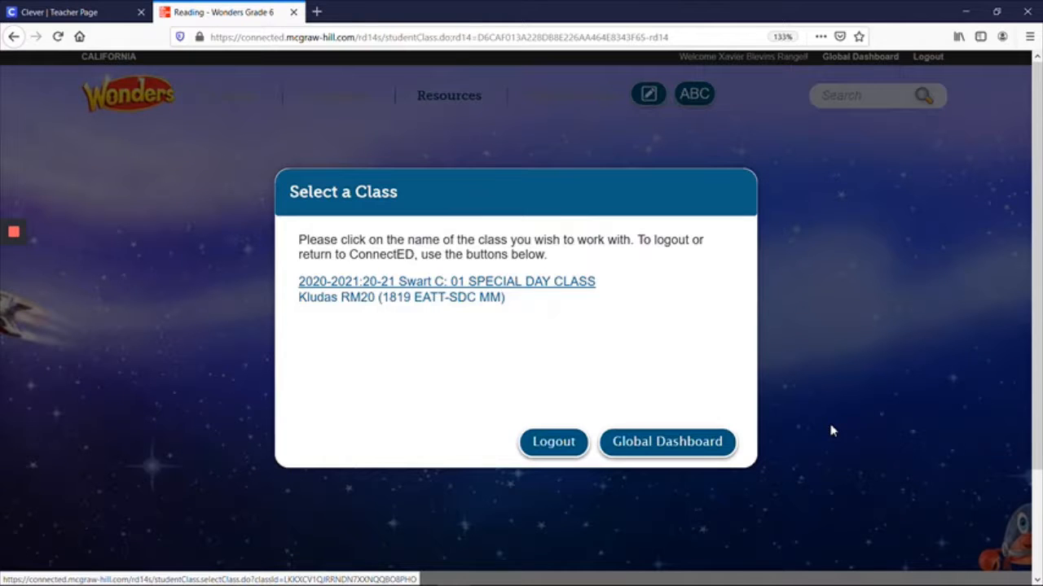
mouse_move(298, 392)
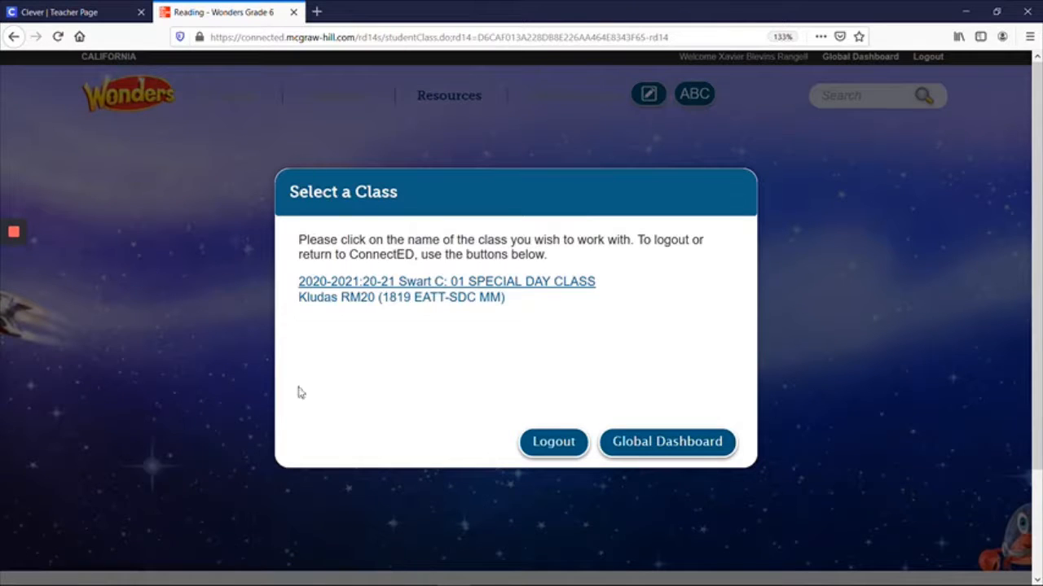
mouse_move(356, 277)
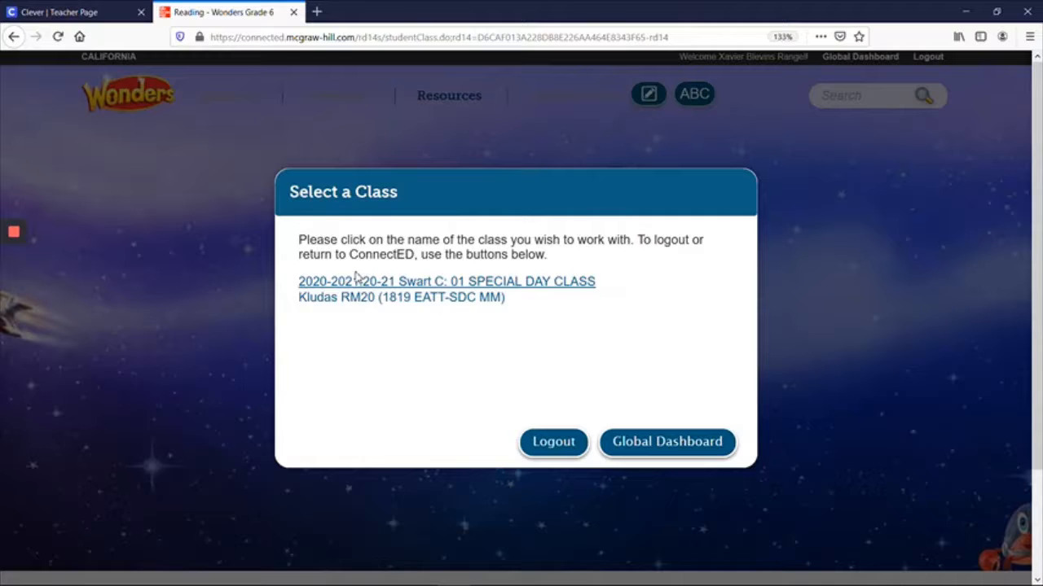
mouse_move(407, 305)
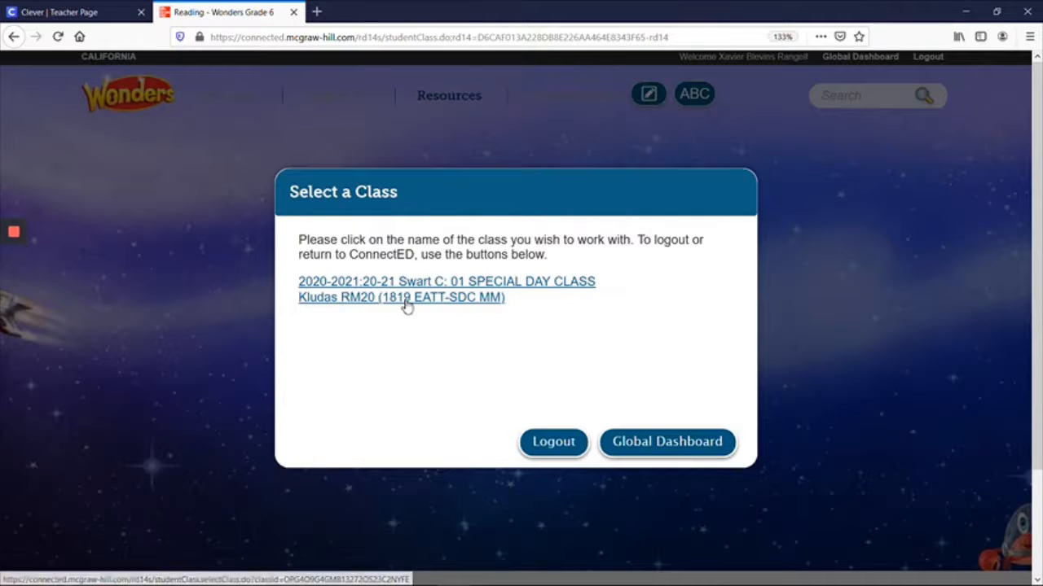
mouse_move(395, 308)
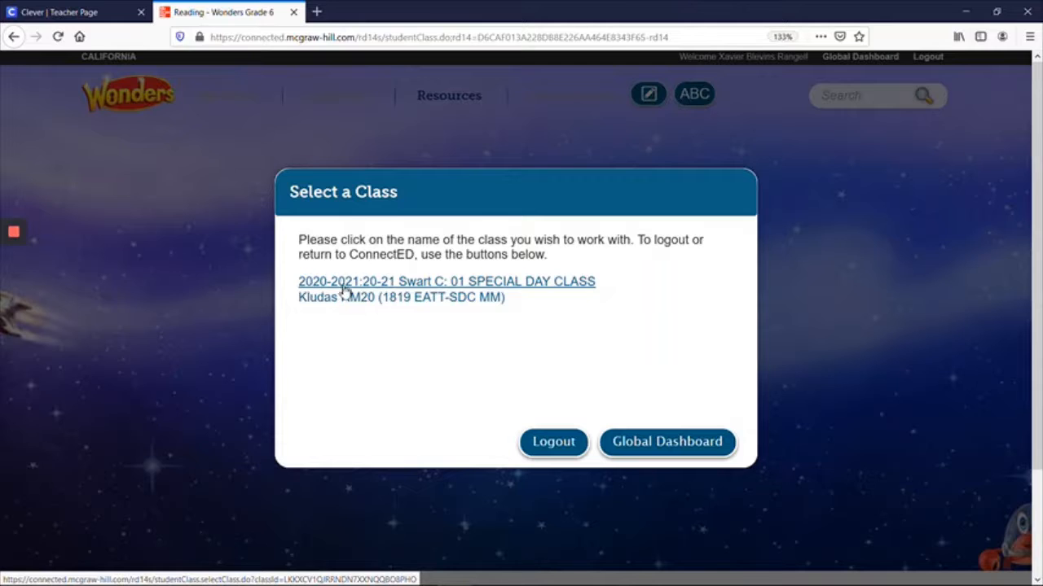
Choose the 2020-2021 SPECIAL DAY CLASS in the Select a Class dialog.
left_click(447, 281)
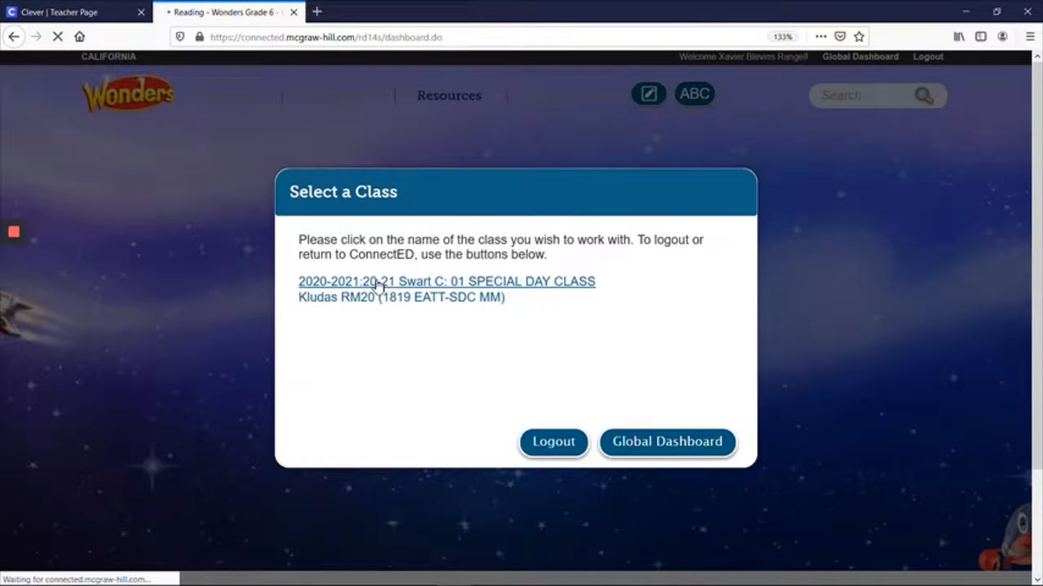
left_click(446, 281)
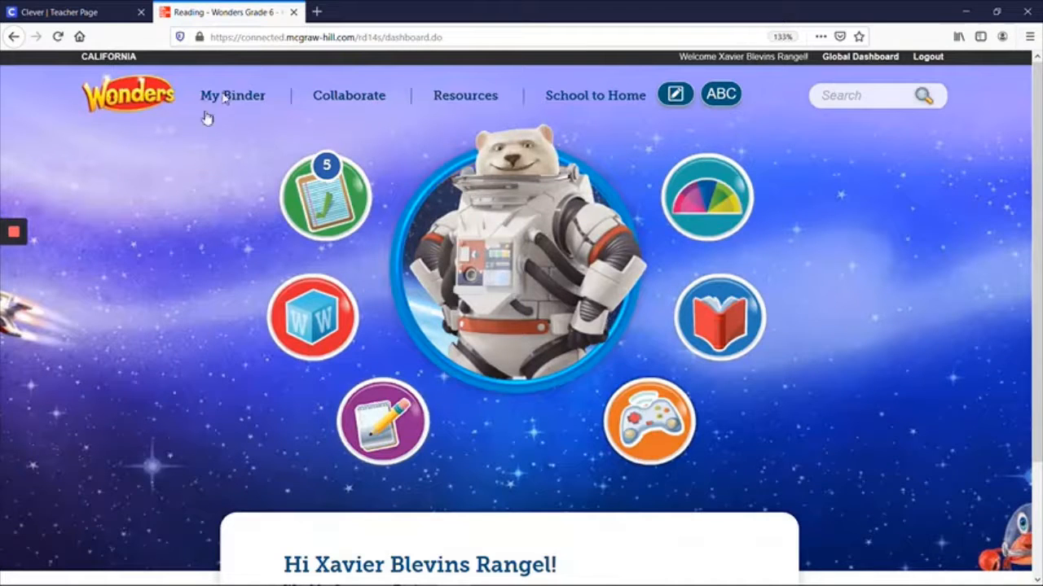
mouse_move(717, 75)
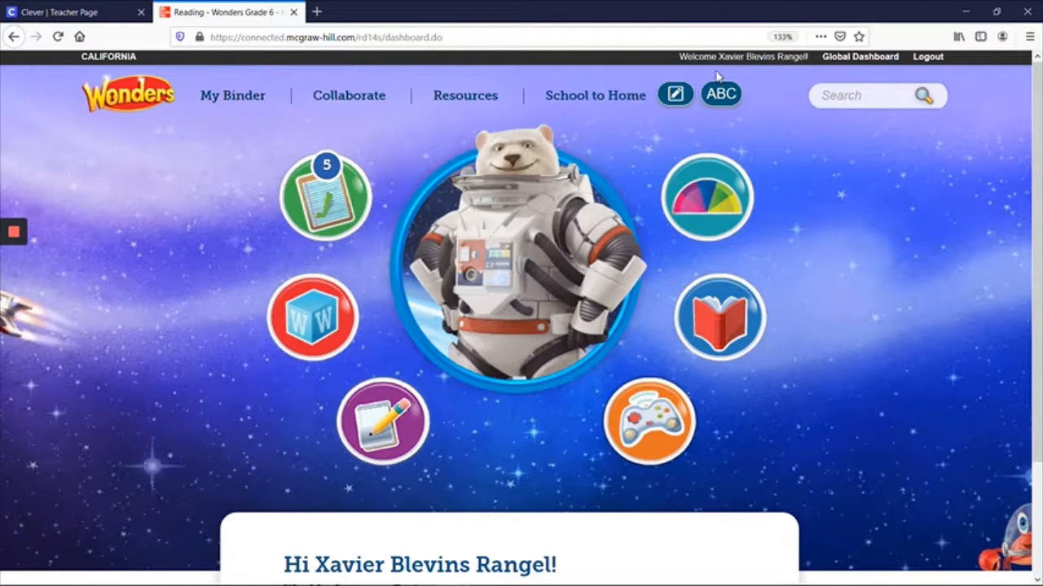
Open the five pending assignments from the green To Do circle.
scroll("down", 3)
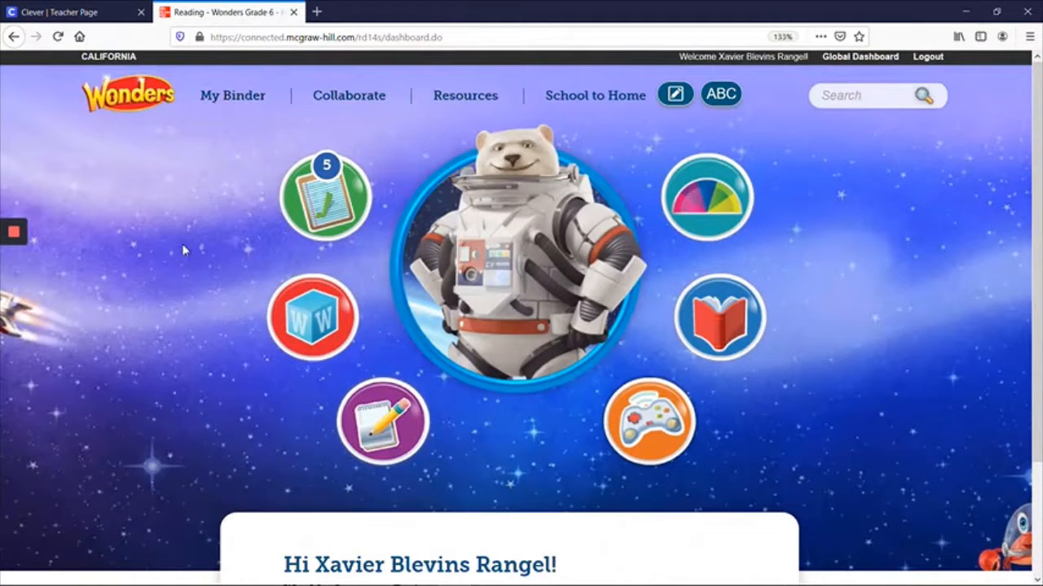
mouse_move(324, 167)
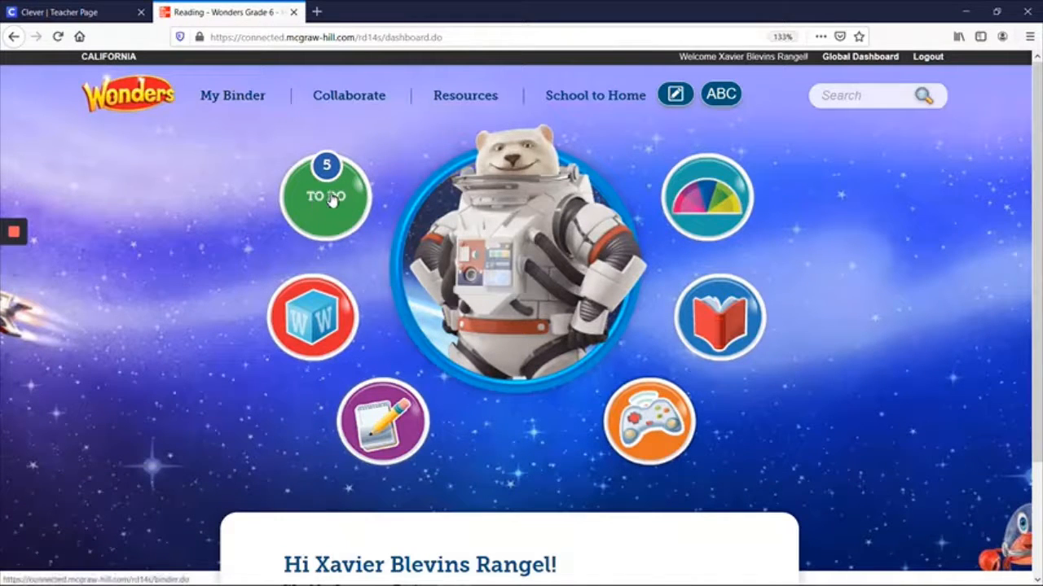
left_click(326, 196)
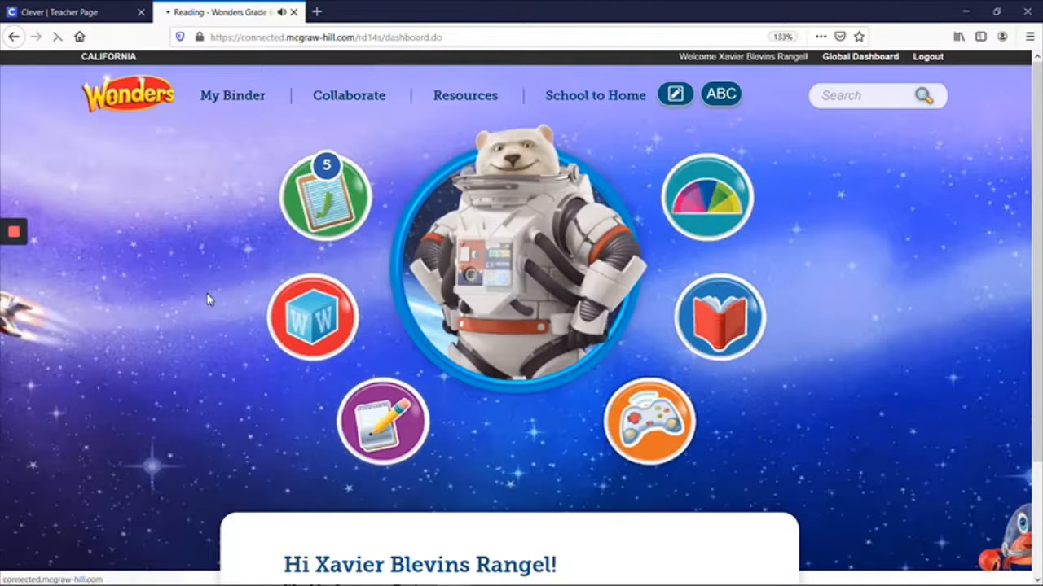
Open the 9/8 assignment in My To Do List and launch its Wonders Adaptive resource.
left_click(232, 95)
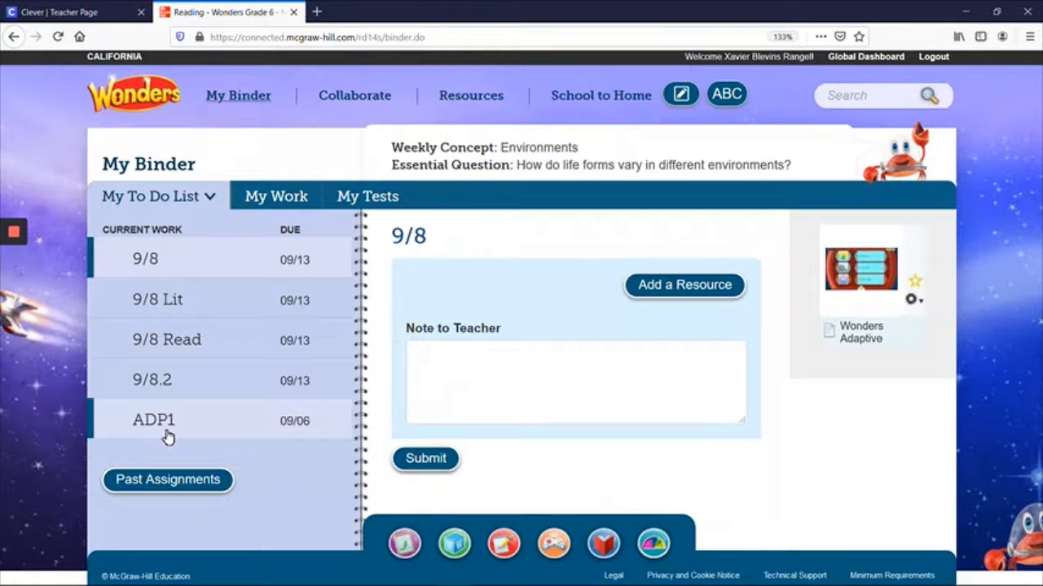
mouse_move(250, 444)
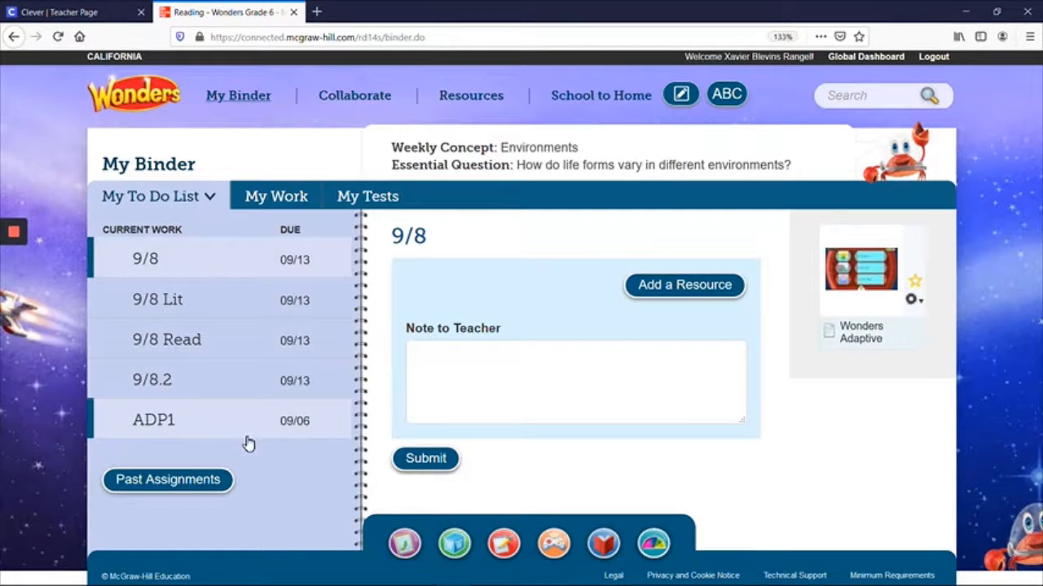
mouse_move(307, 434)
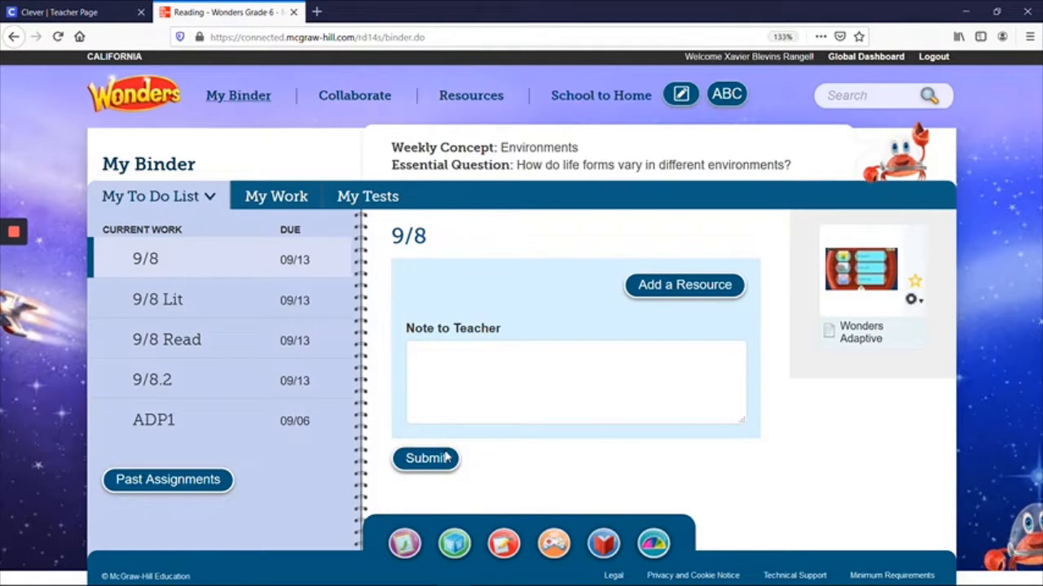
mouse_move(858, 384)
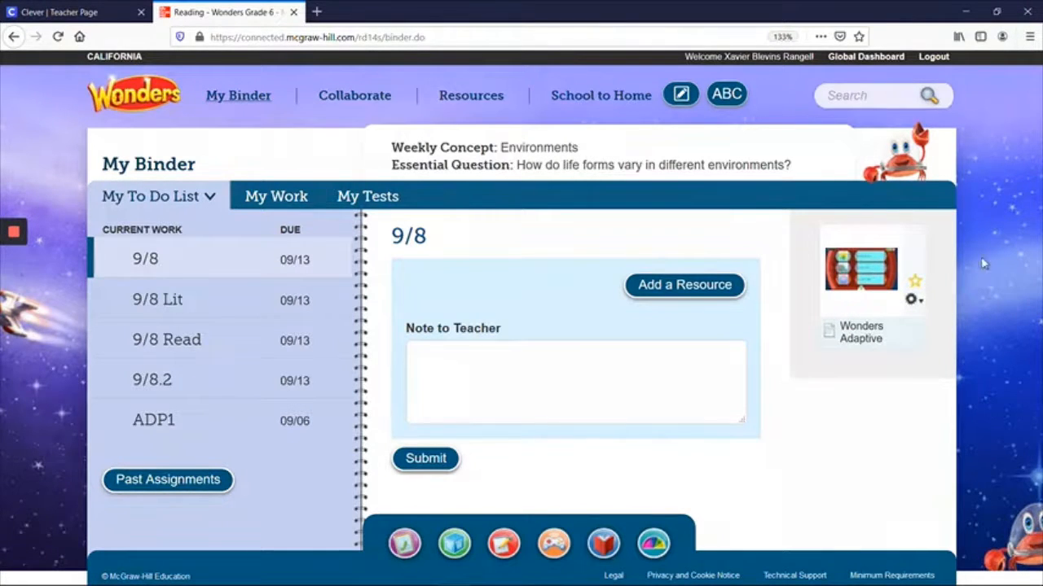
mouse_move(888, 183)
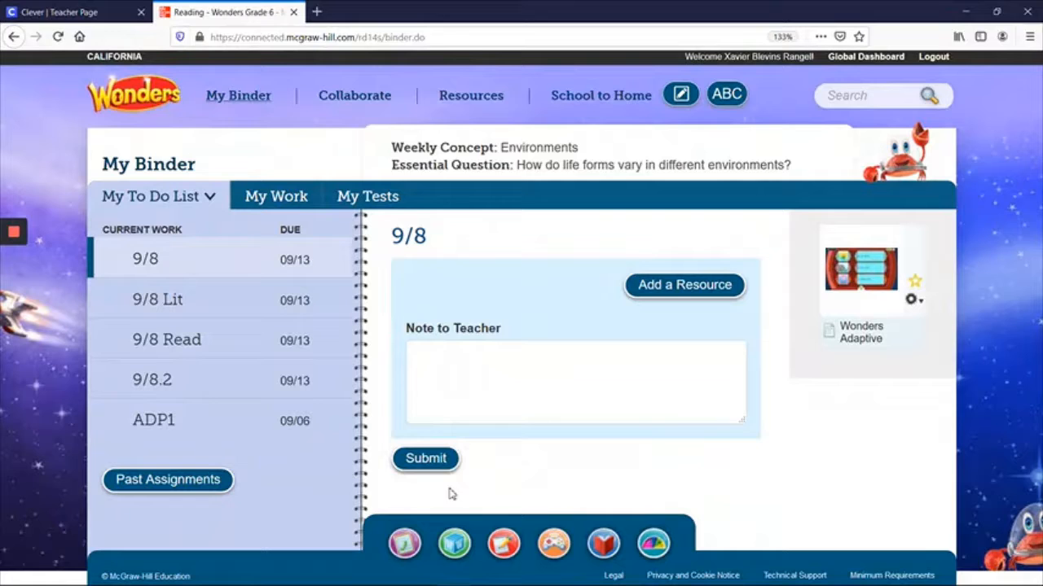
mouse_move(431, 505)
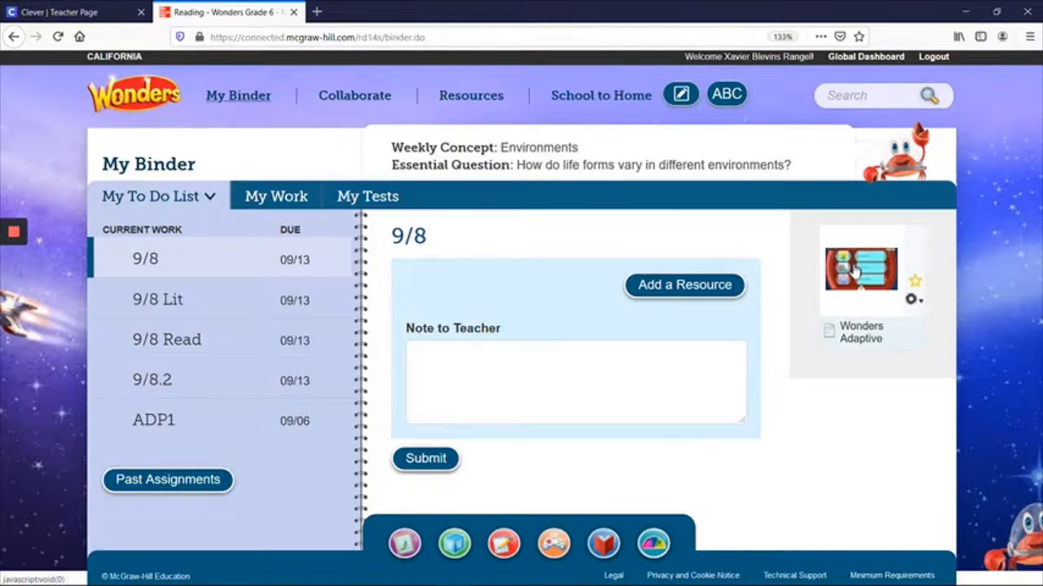
mouse_move(856, 273)
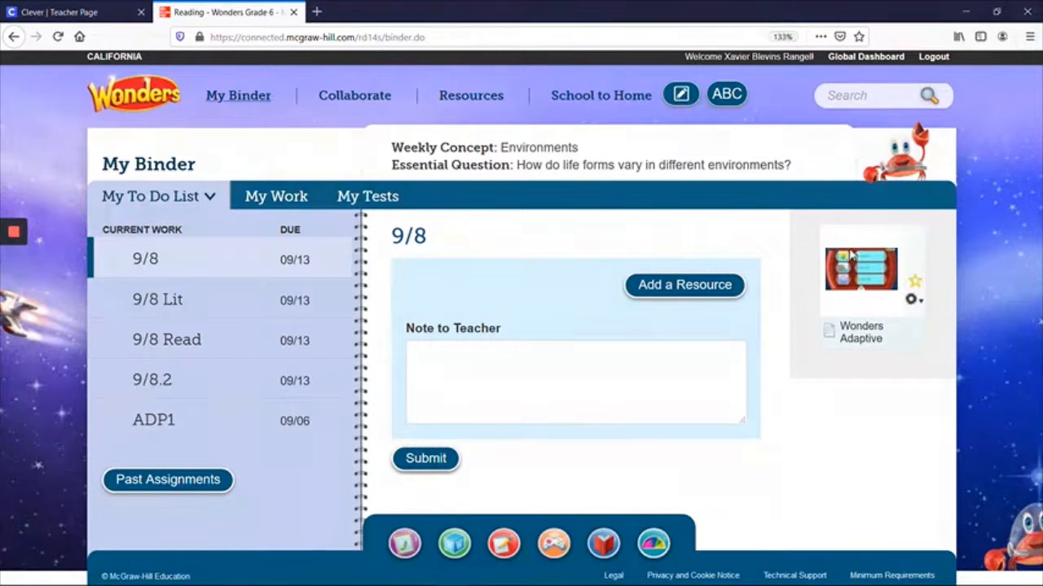
left_click(861, 269)
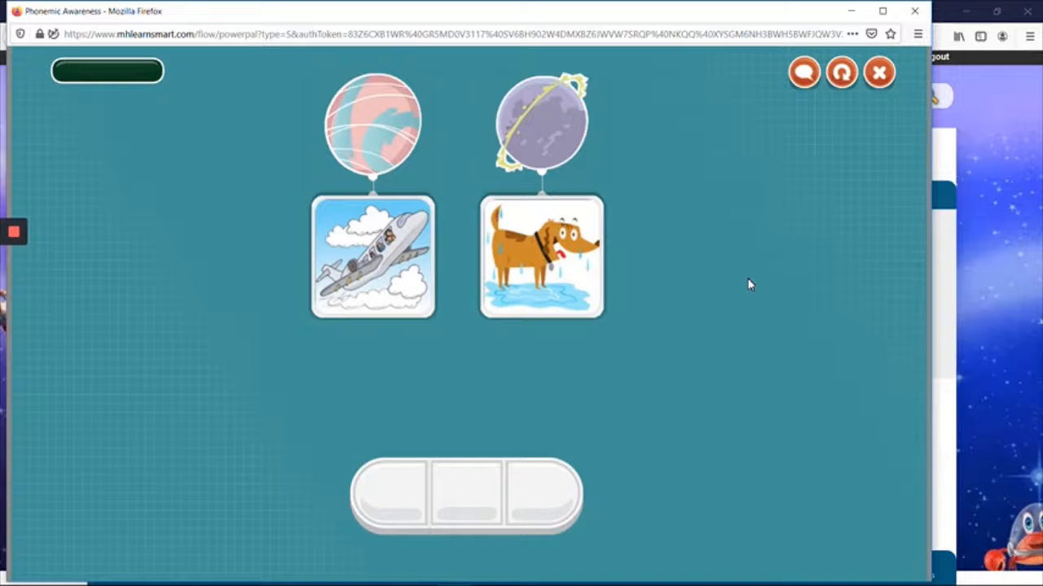
Try the Phonemic Awareness picture activity, then close its window.
left_click(465, 494)
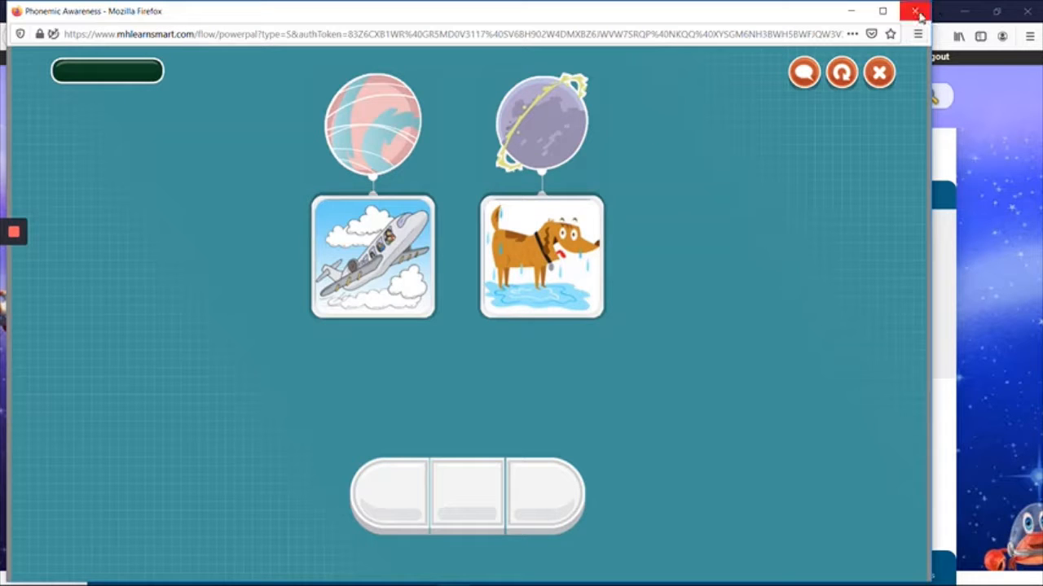
left_click(918, 10)
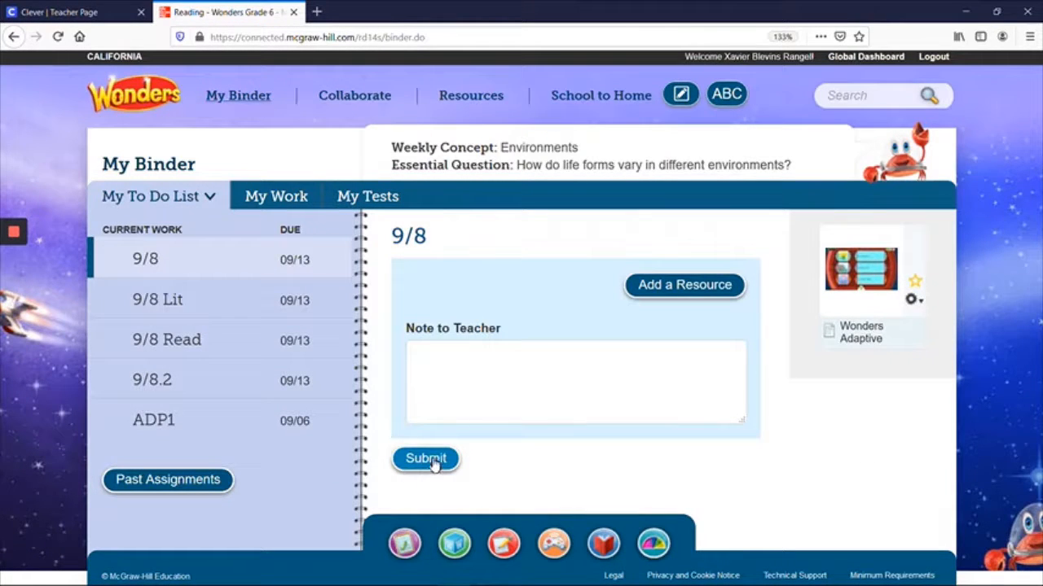
mouse_move(109, 246)
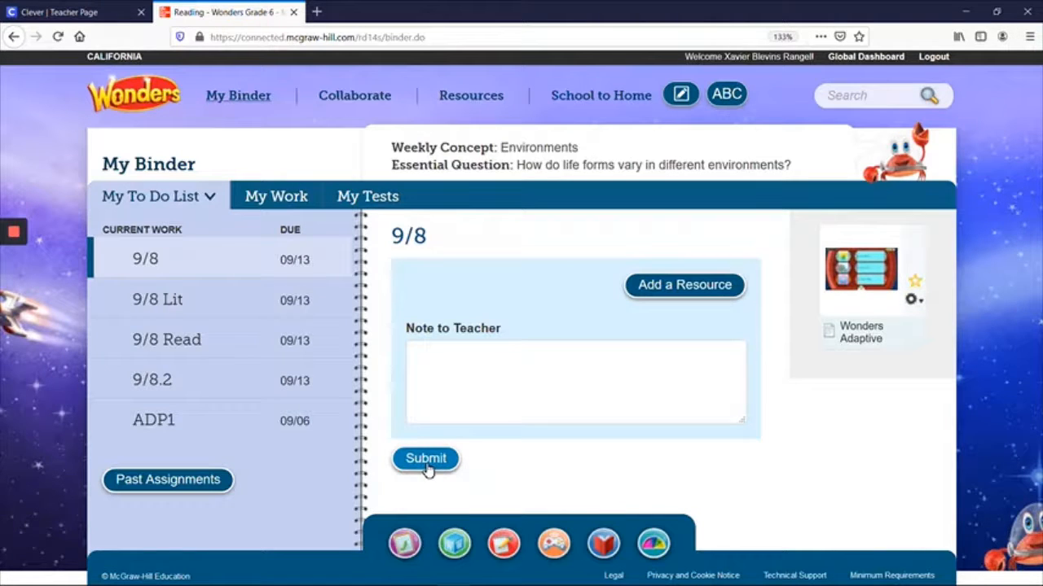
mouse_move(751, 502)
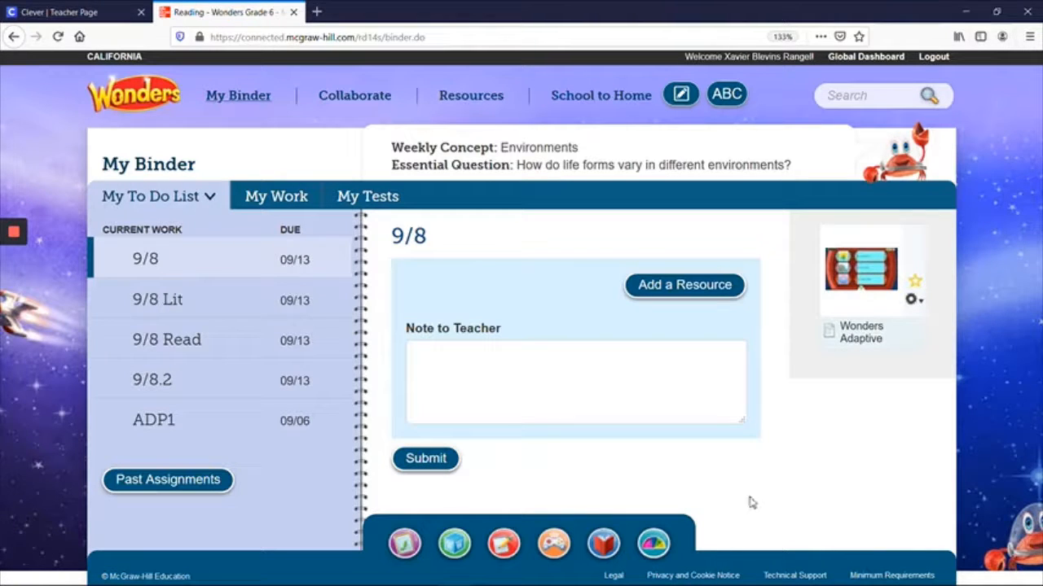
mouse_move(753, 457)
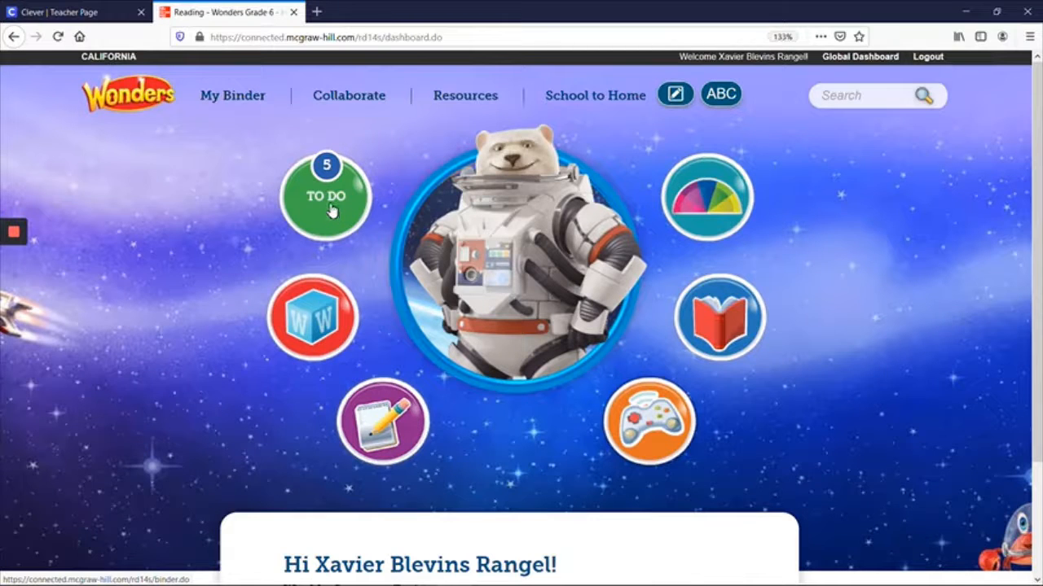
Reopen the To Do list and select the 9/8 Lit assignment.
left_click(326, 197)
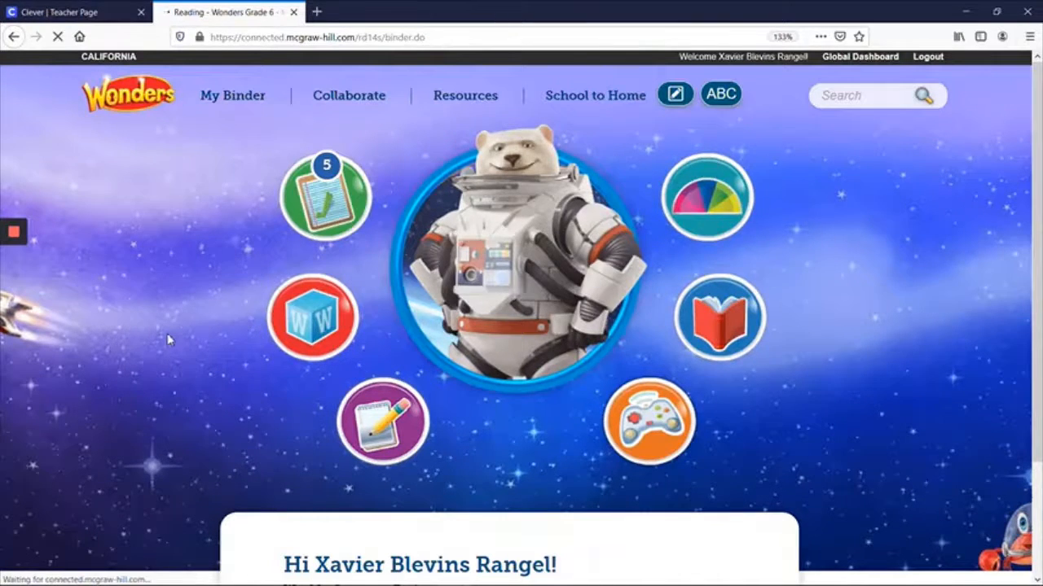
left_click(232, 96)
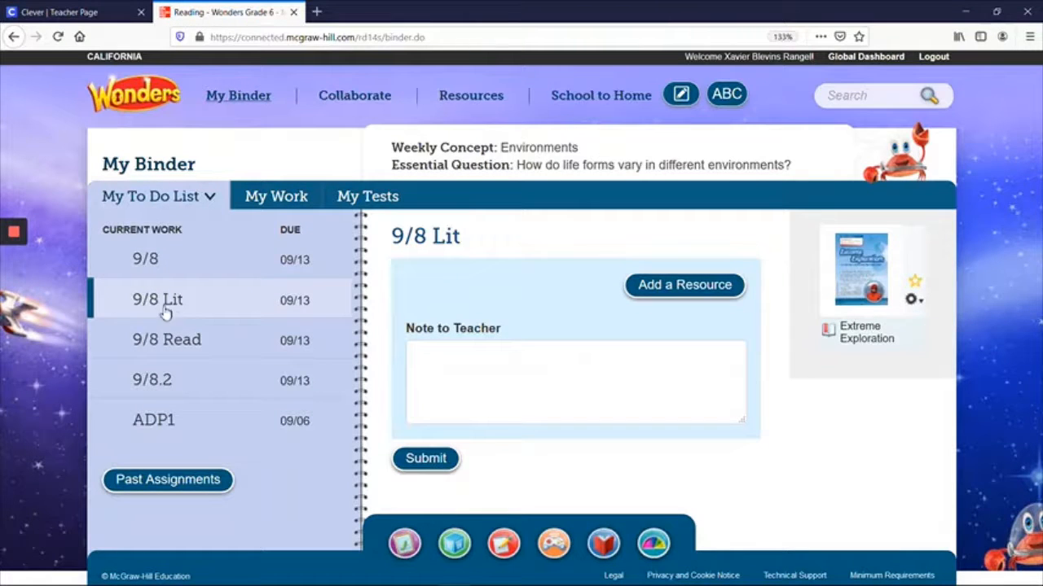
mouse_move(843, 324)
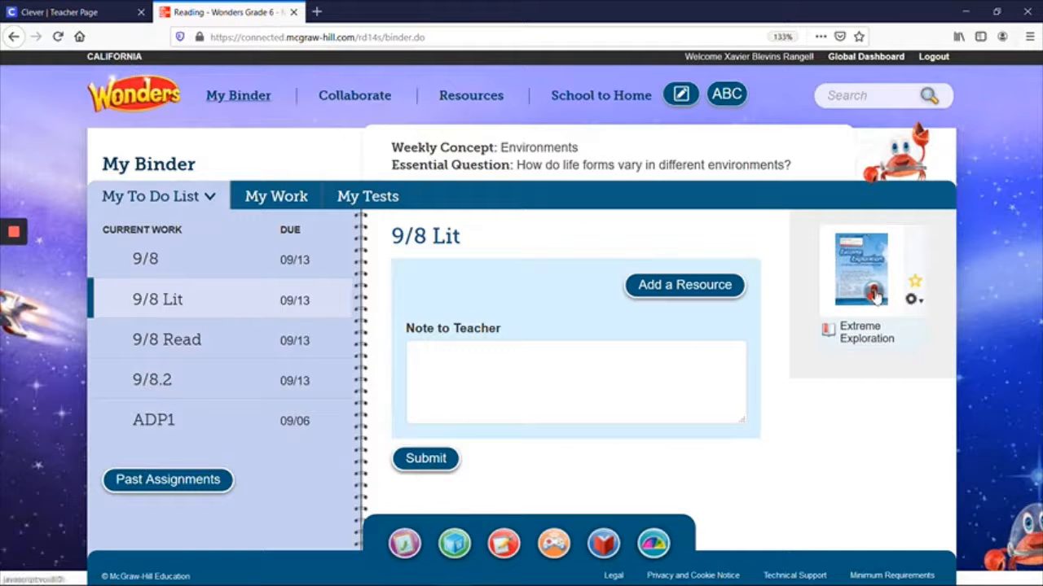
Open the Extreme Exploration e-book and page forward past pages 68–69.
left_click(860, 270)
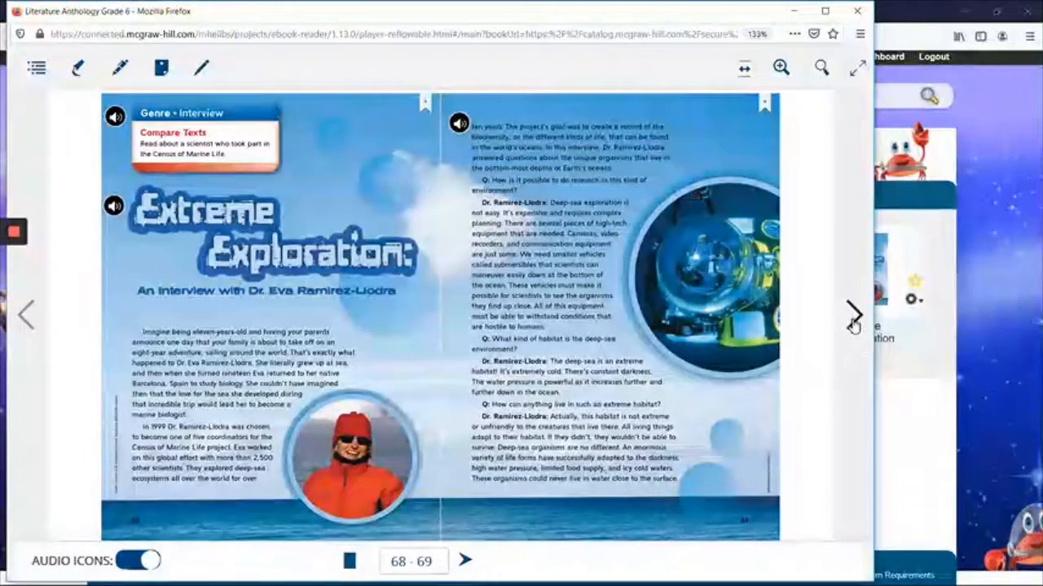
left_click(852, 313)
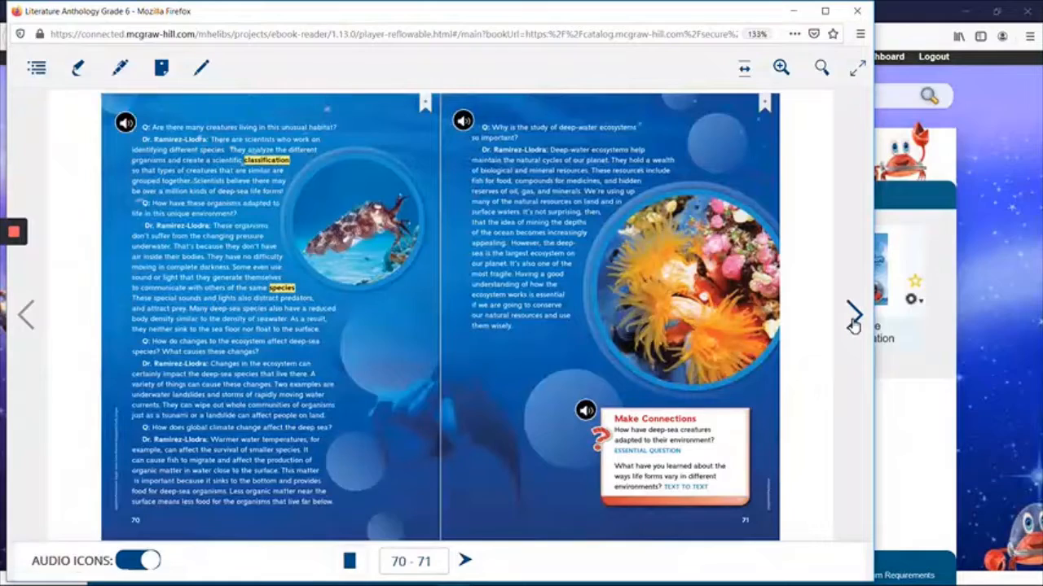
left_click(854, 315)
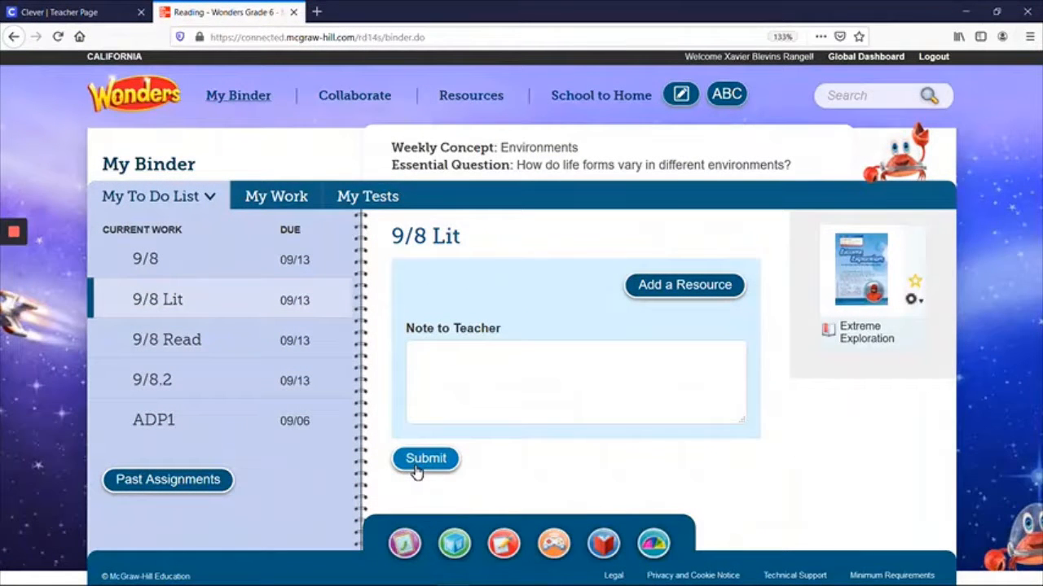
mouse_move(658, 487)
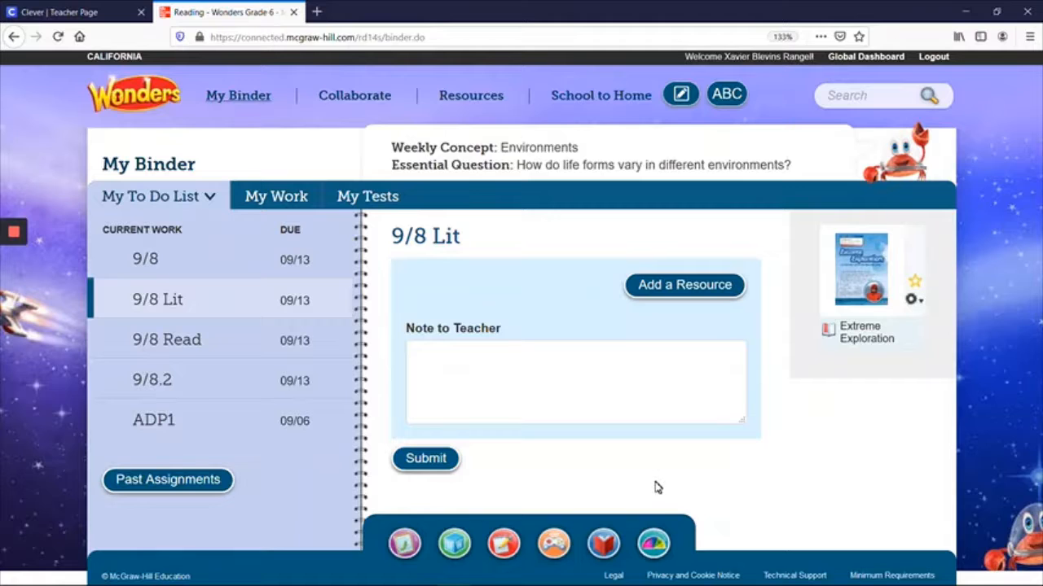
mouse_move(604, 495)
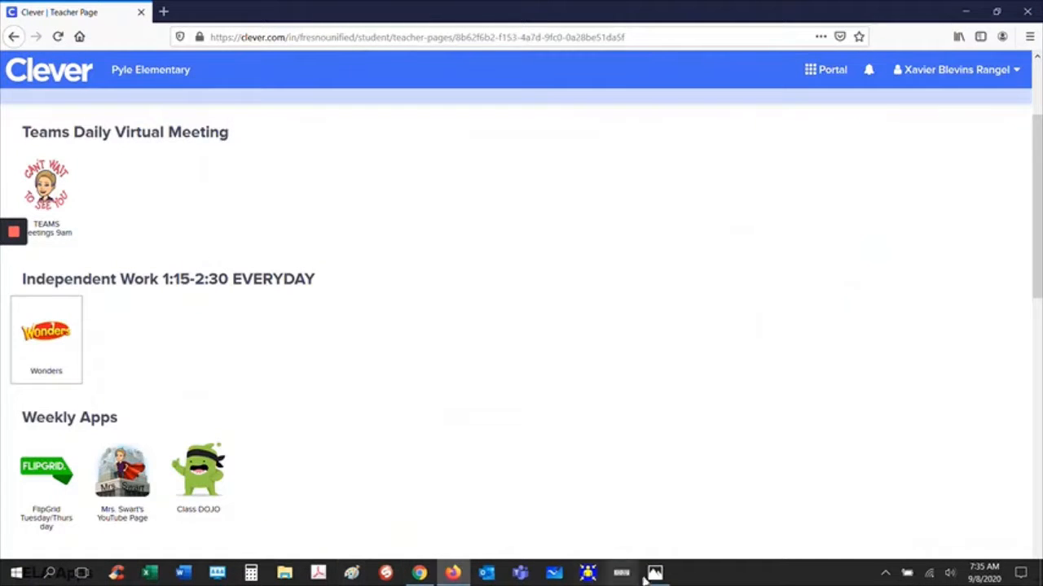
left_click(654, 572)
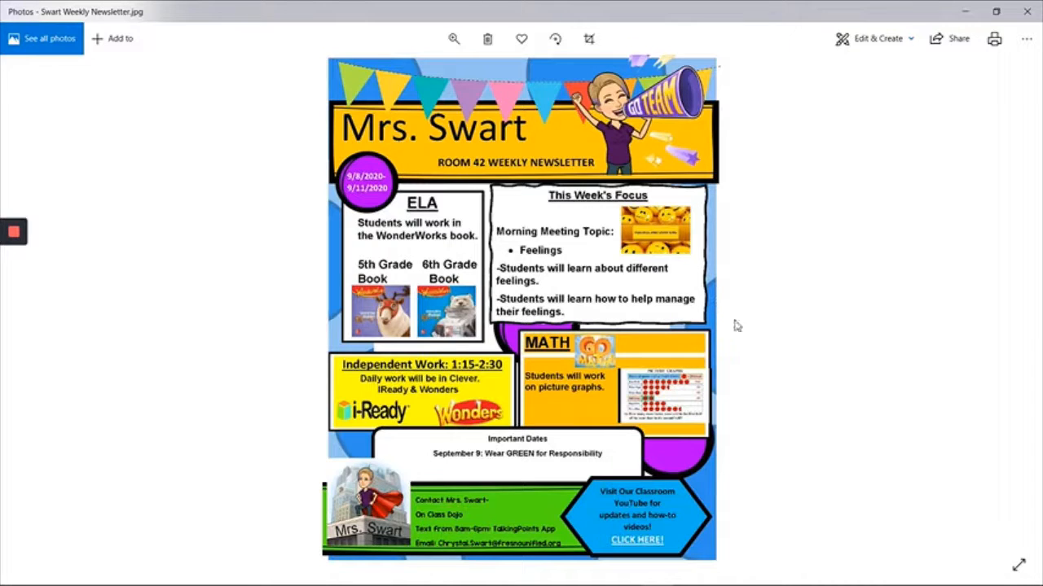
mouse_move(831, 306)
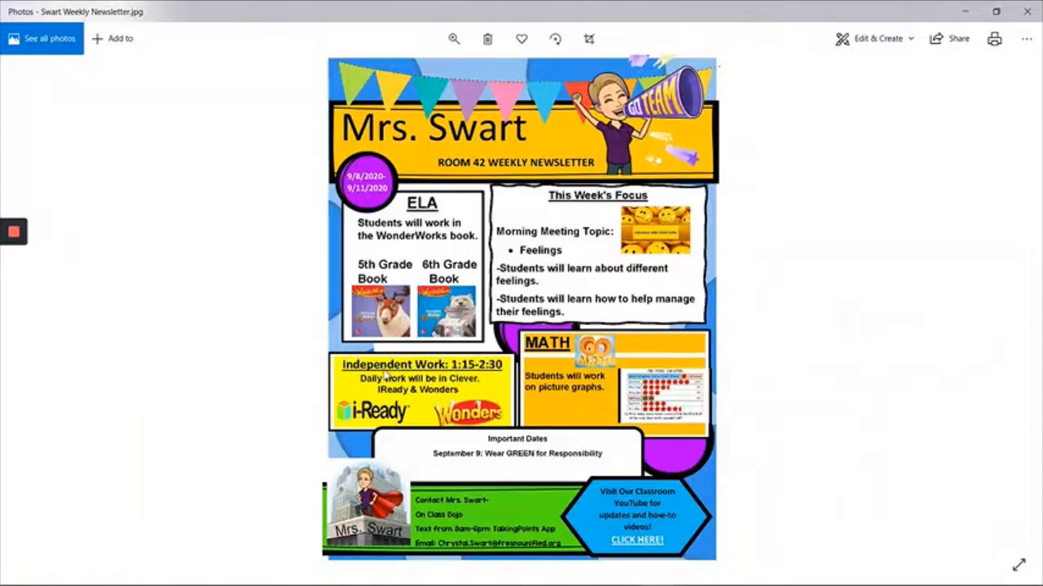
mouse_move(462, 375)
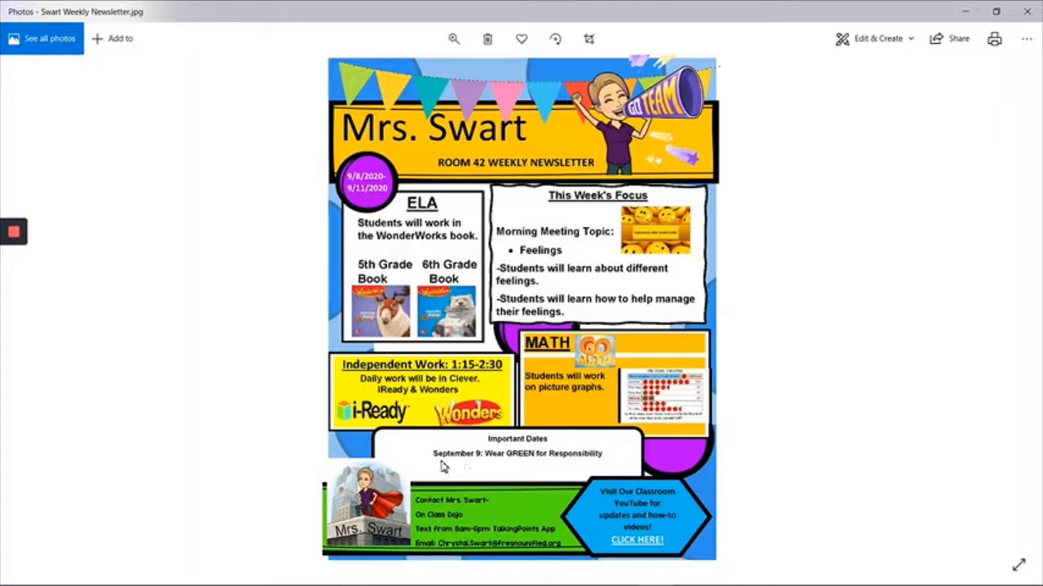
mouse_move(480, 467)
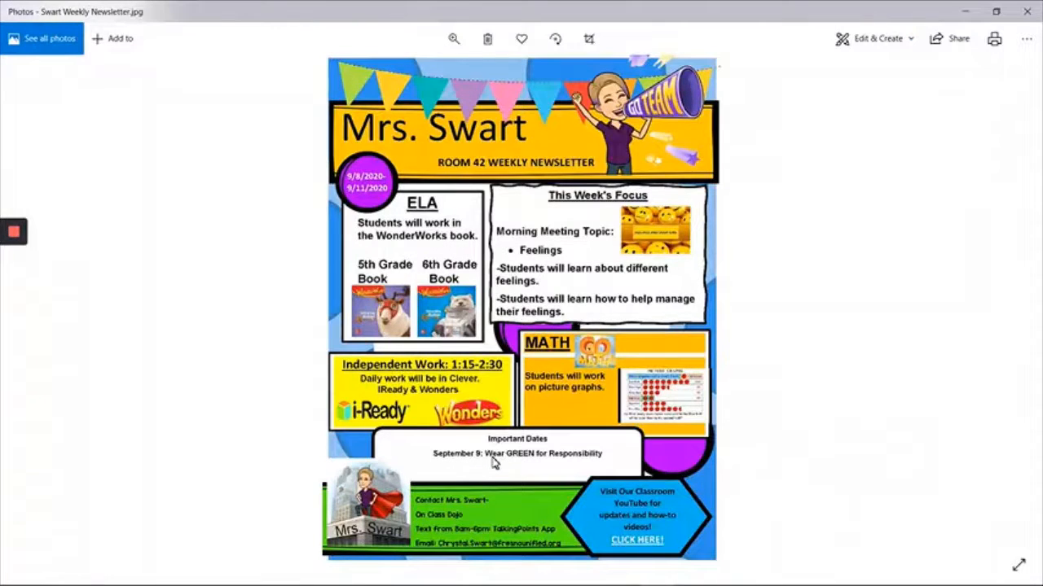
mouse_move(621, 472)
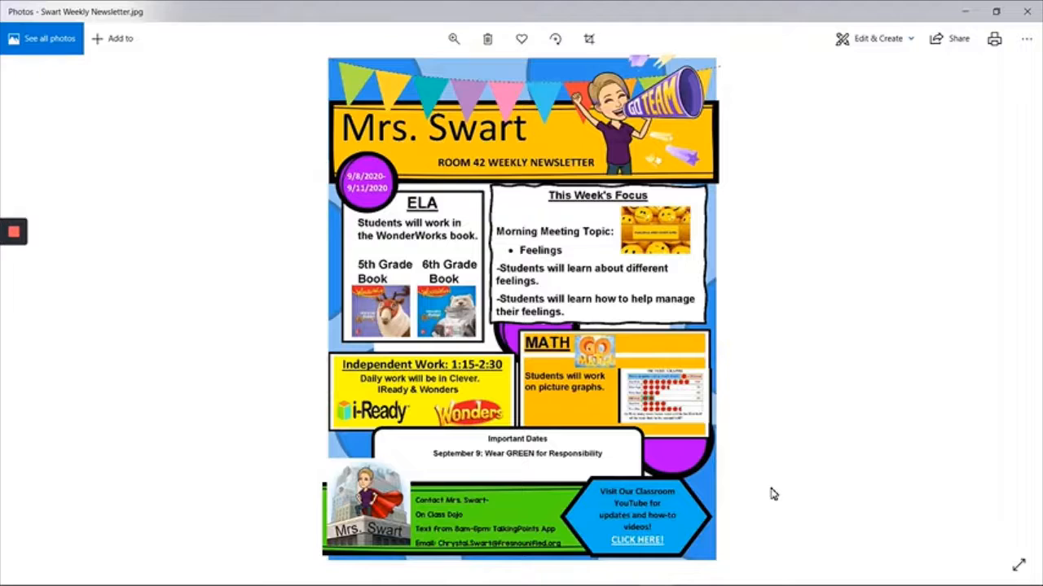
mouse_move(525, 566)
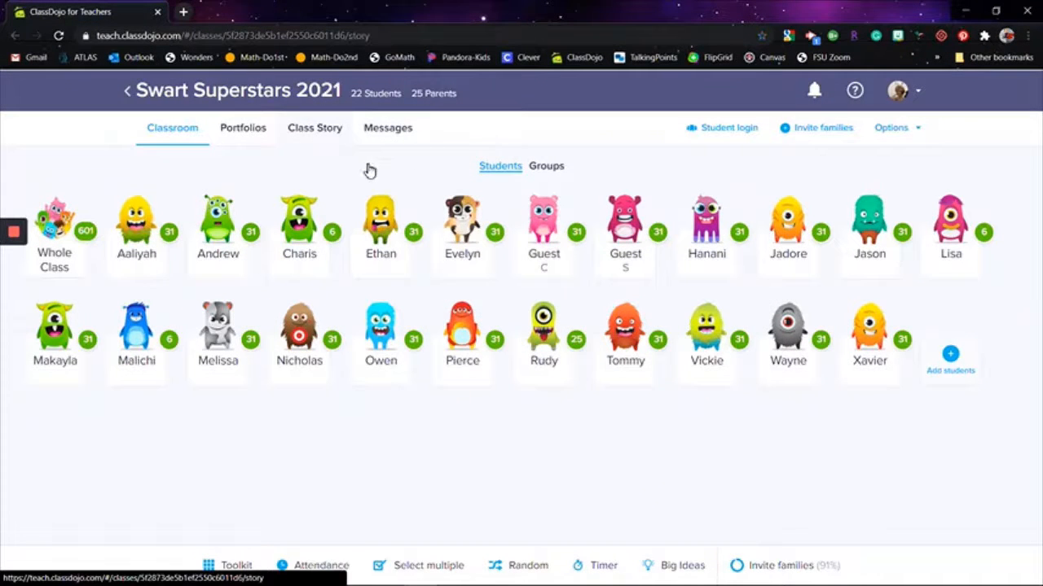
Open the Swart Superstars 2021 Class Story feed and scroll to the newsletter post.
left_click(315, 127)
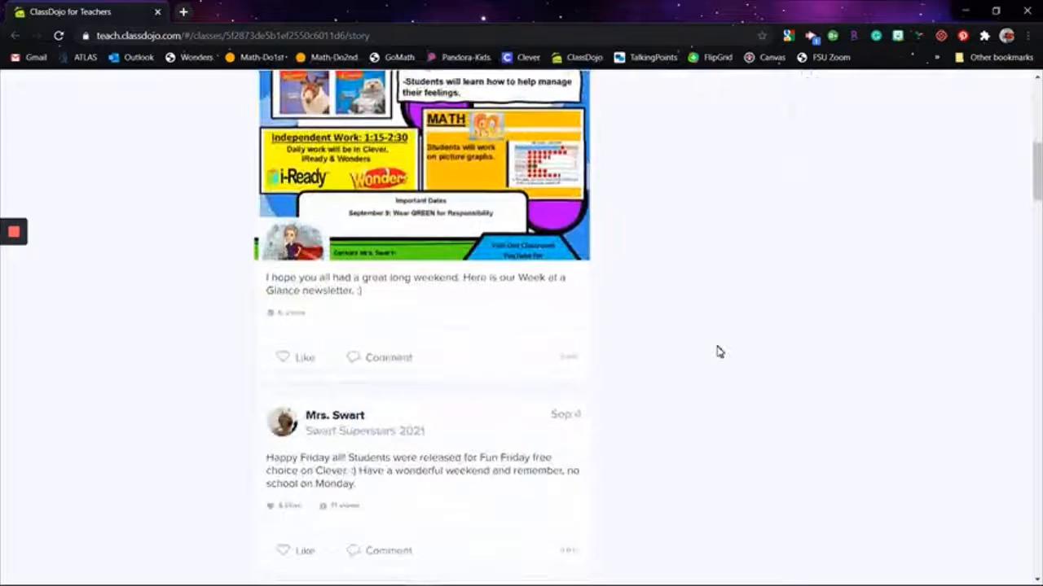
scroll("up", 3)
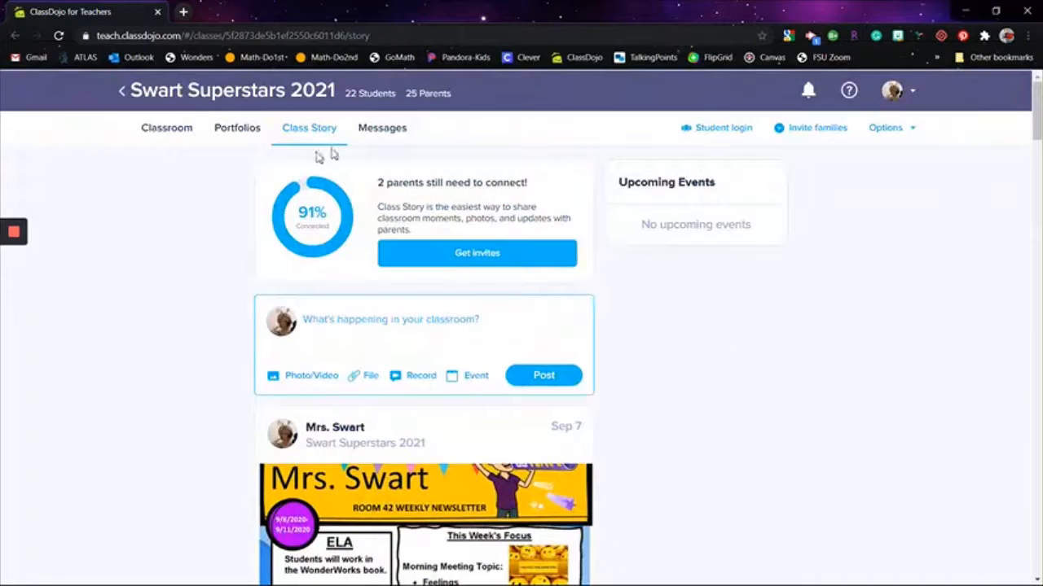
mouse_move(382, 128)
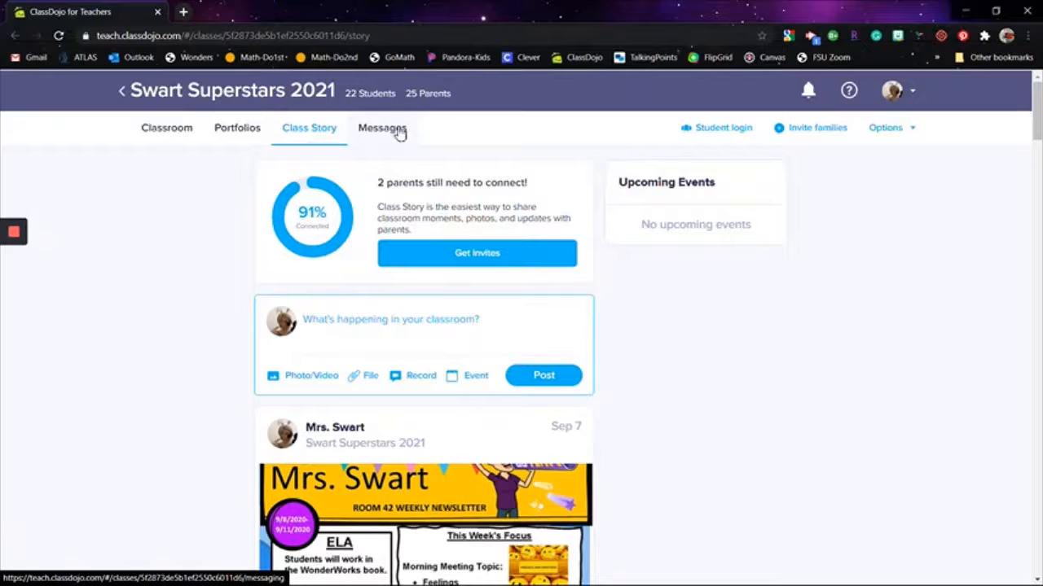
mouse_move(158, 233)
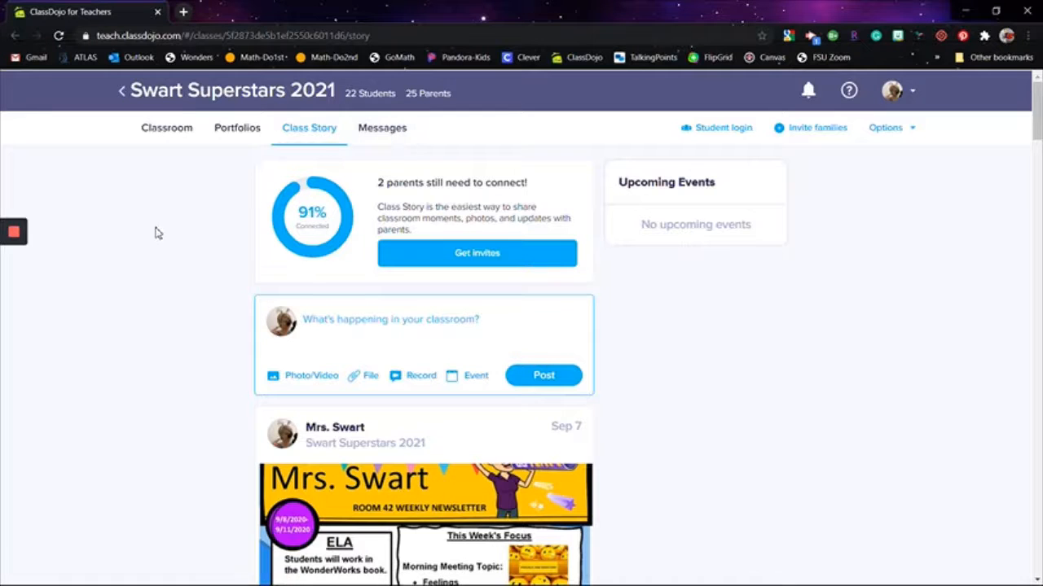
left_click(13, 232)
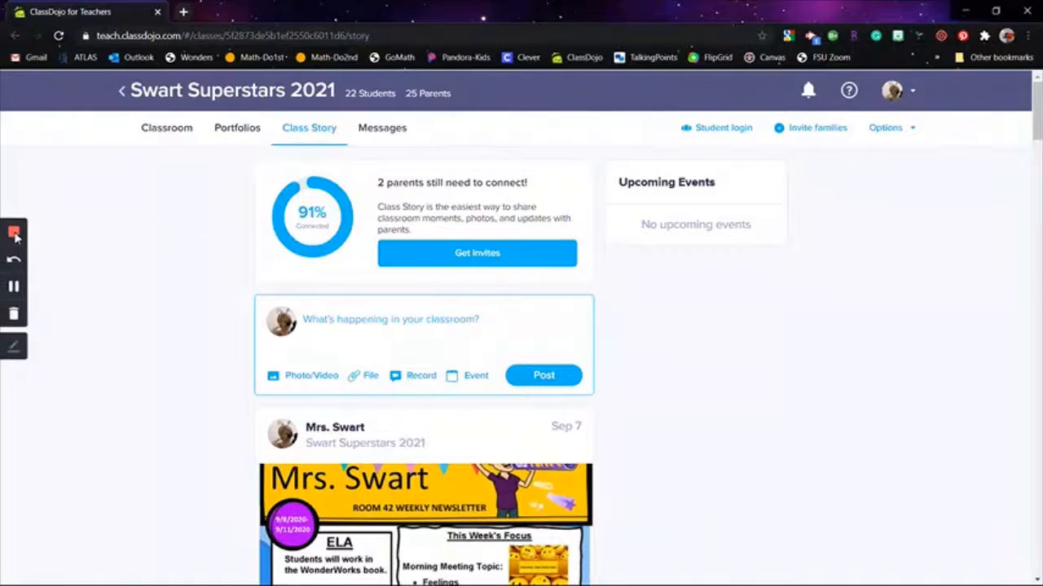